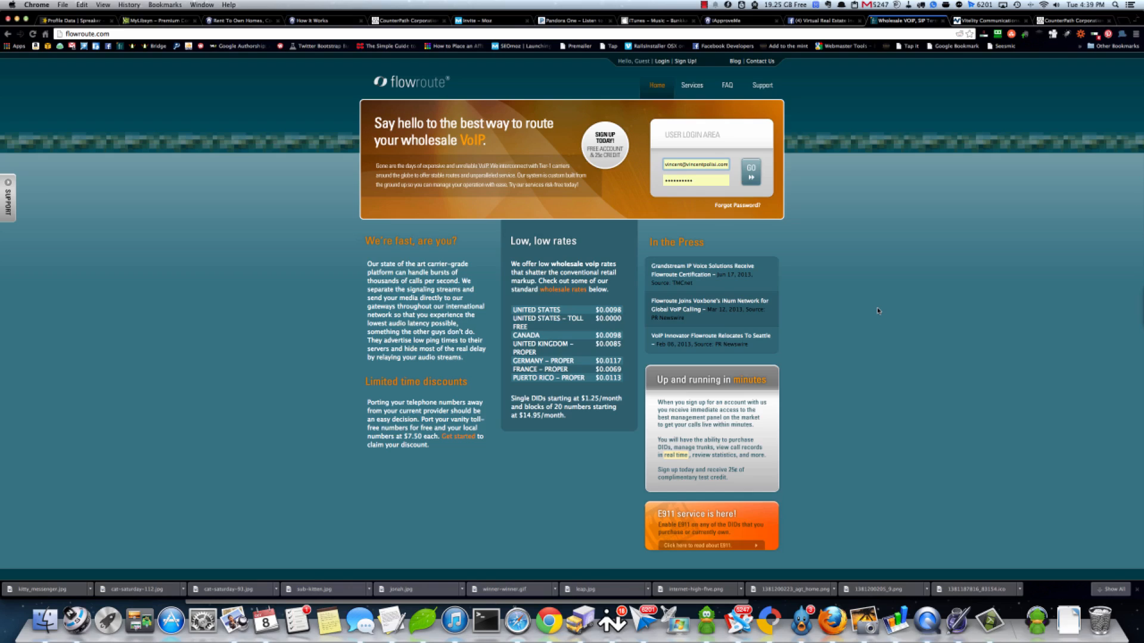
{"action": "mouse_move", "coordinate": [889, 355]}
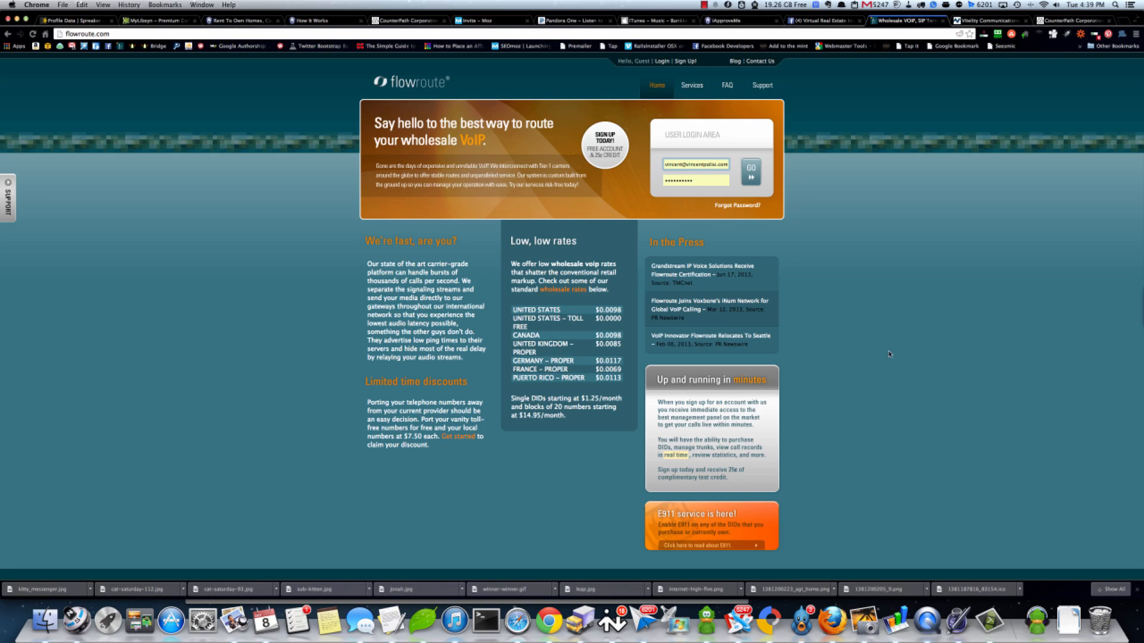
{"action": "mouse_move", "coordinate": [885, 355]}
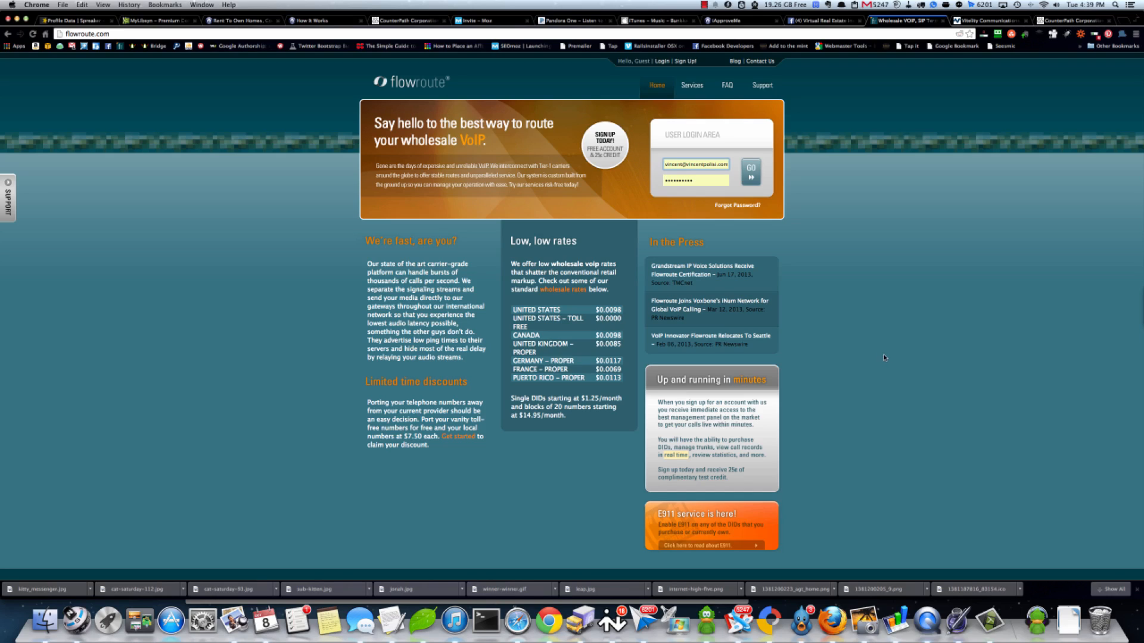
{"action": "mouse_move", "coordinate": [880, 356]}
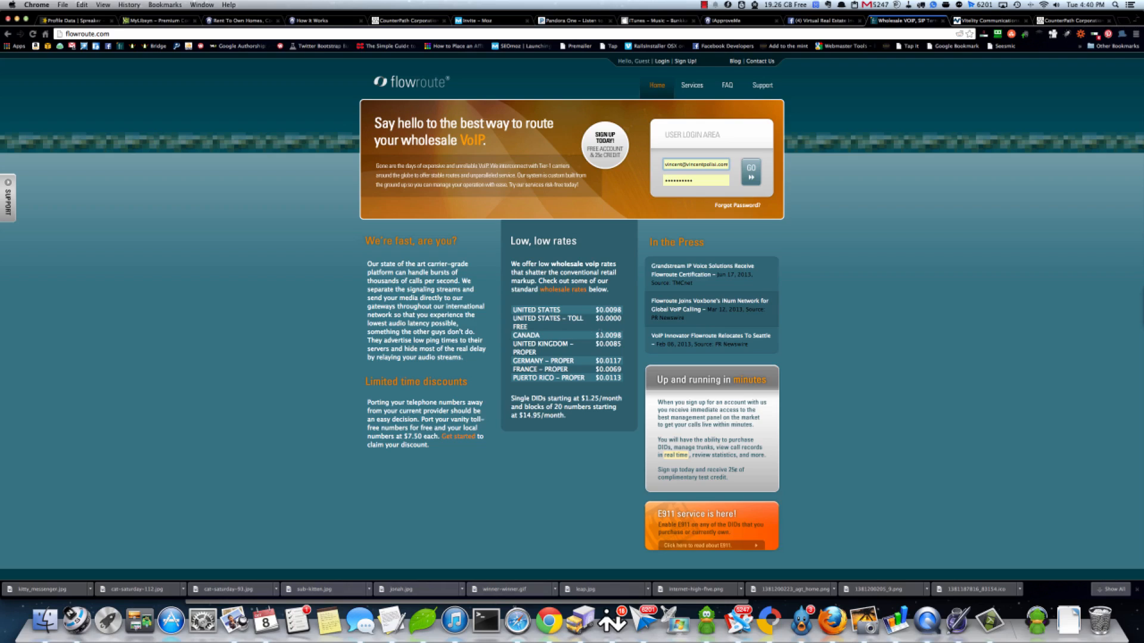
{"action": "mouse_move", "coordinate": [604, 142]}
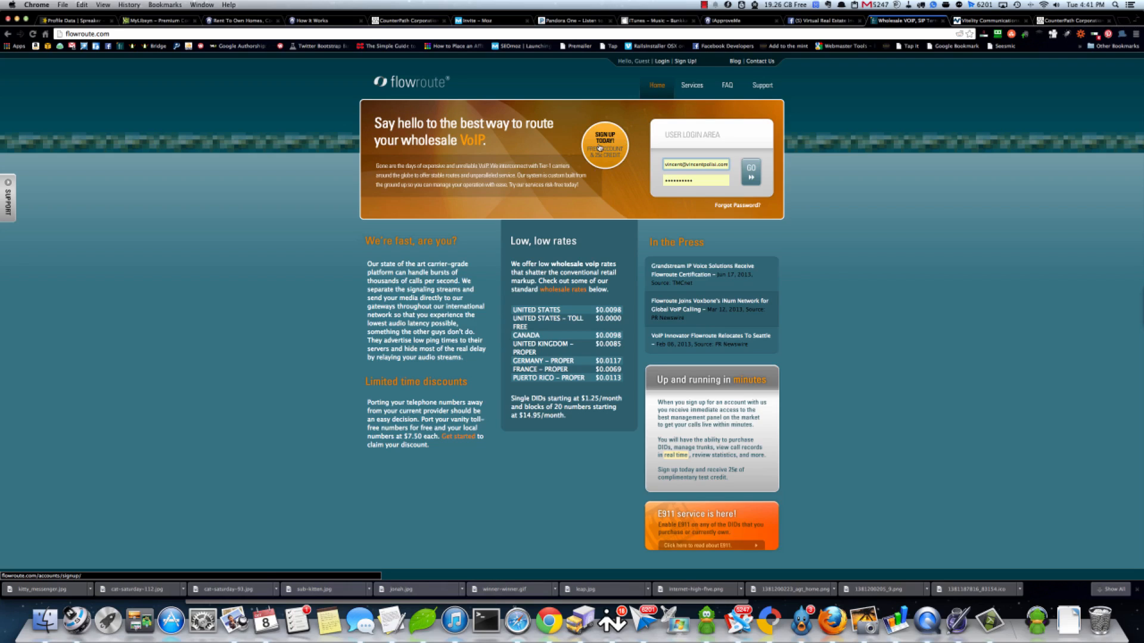
{"action": "mouse_move", "coordinate": [599, 179]}
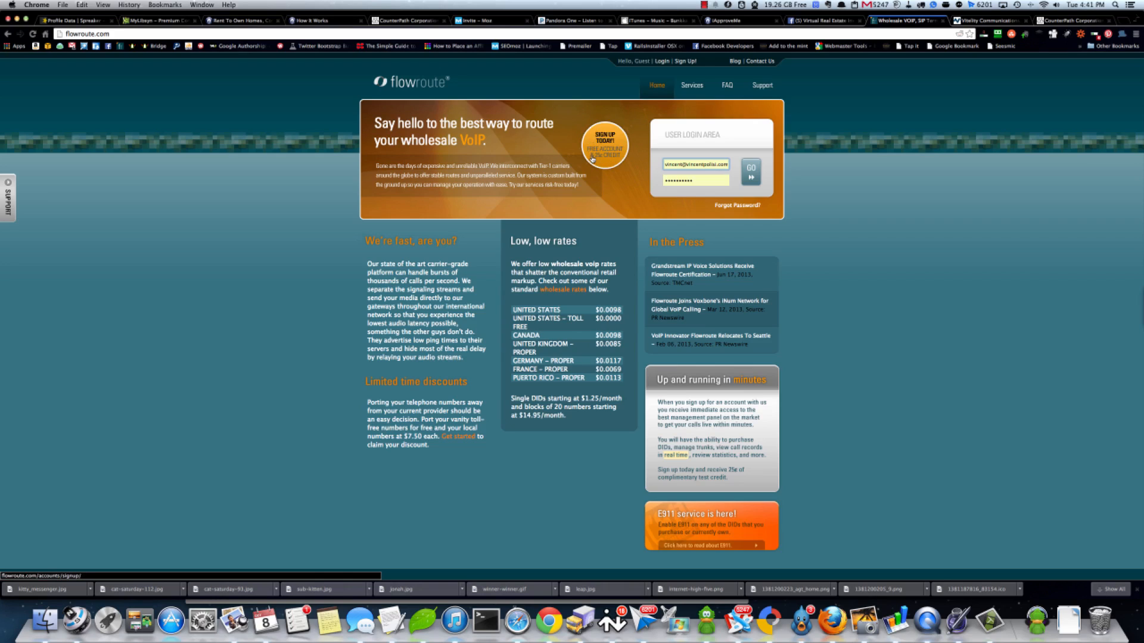
Log in via GO to load the Flowroute Manager Dashboard with credit and usage charts
{"action": "left_click", "coordinate": [749, 173]}
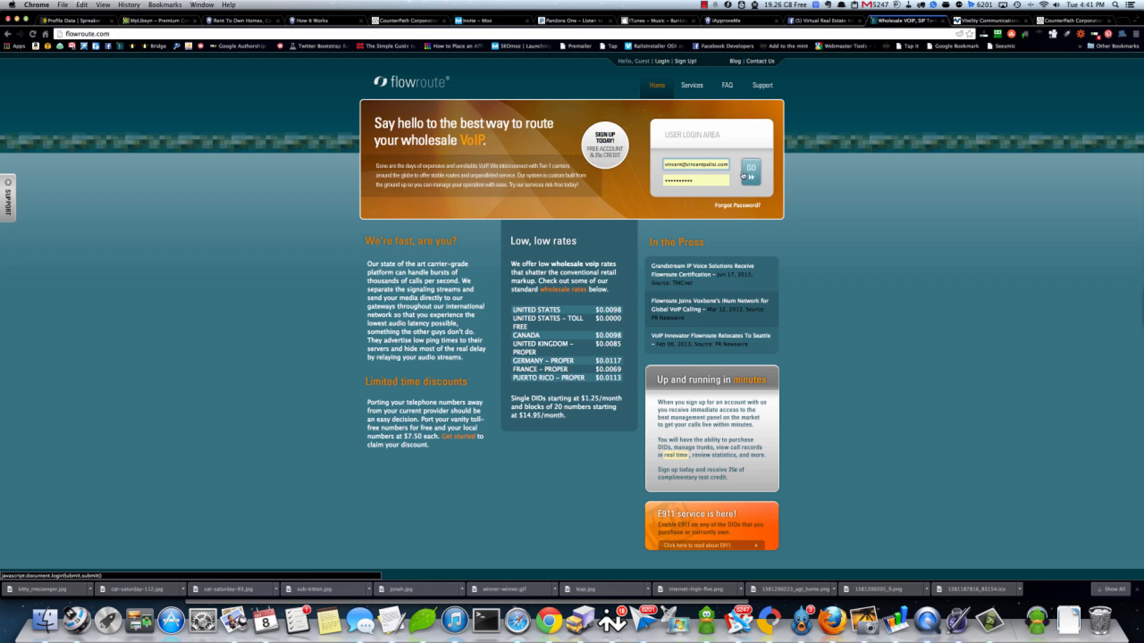
{"action": "left_click", "coordinate": [750, 171]}
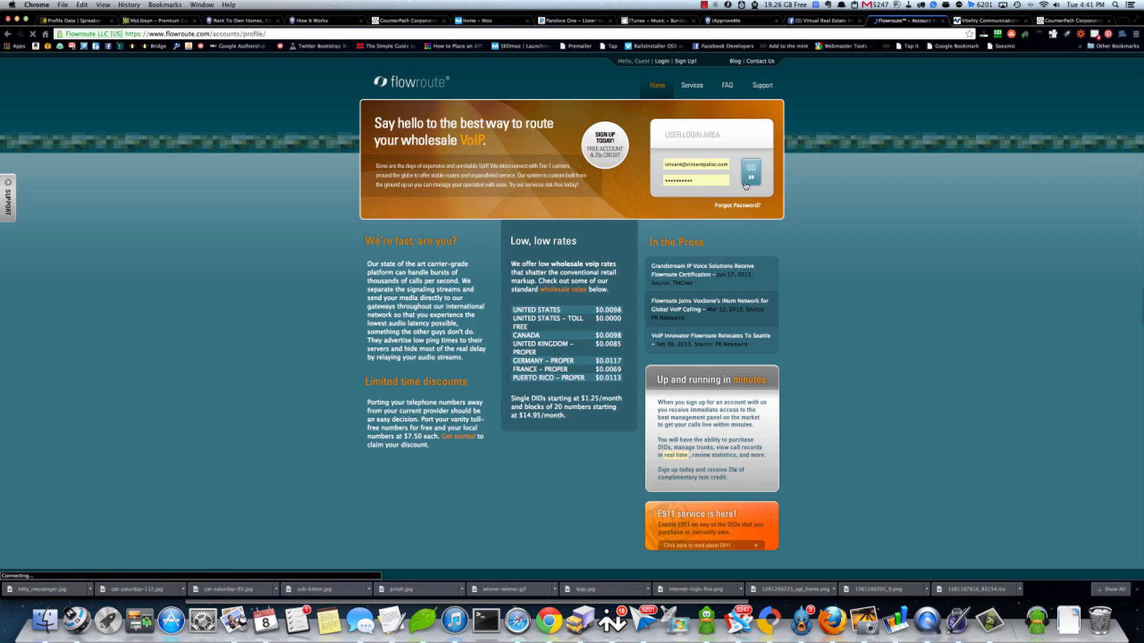
{"action": "left_click", "coordinate": [750, 171]}
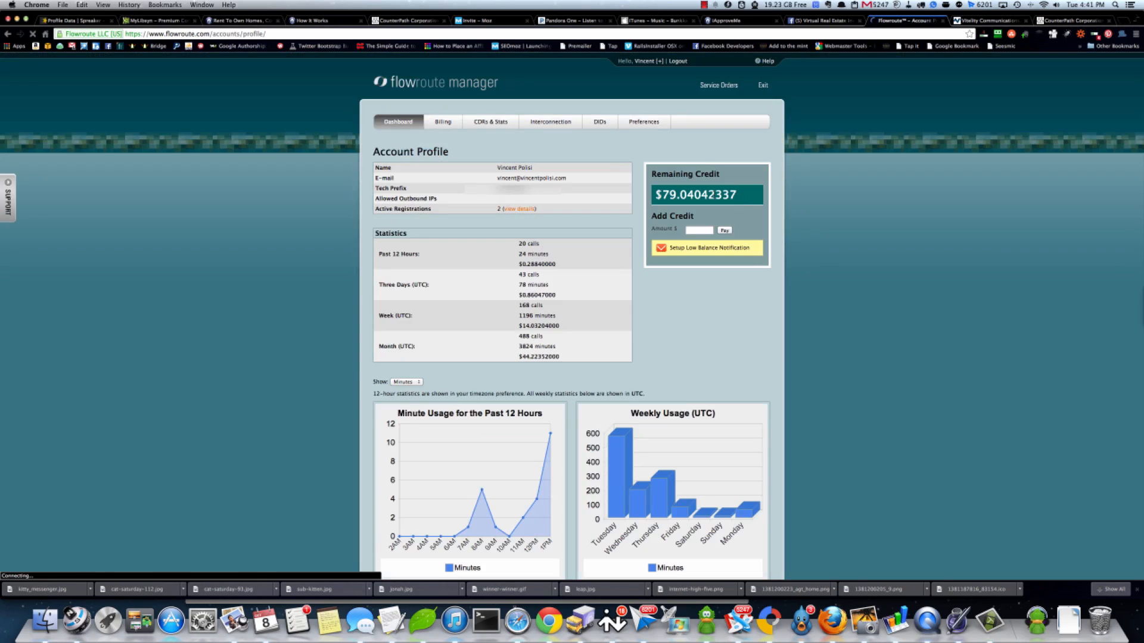
Show the DIDs Manage page listing the purchased DID numbers and their routes
{"action": "left_click", "coordinate": [599, 122]}
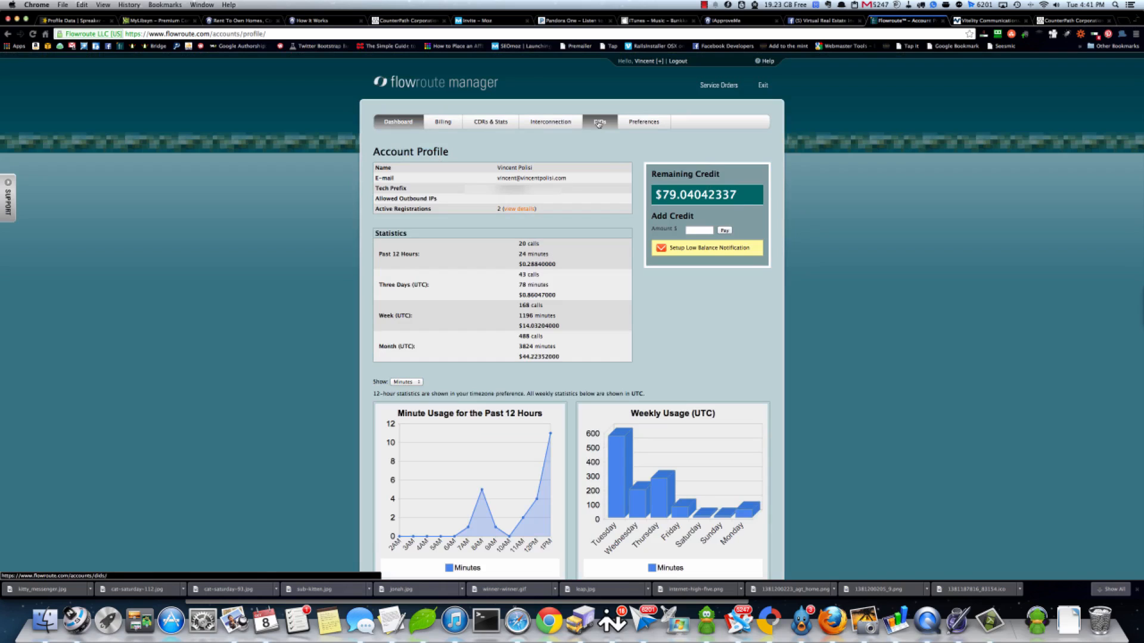
{"action": "left_click", "coordinate": [599, 121]}
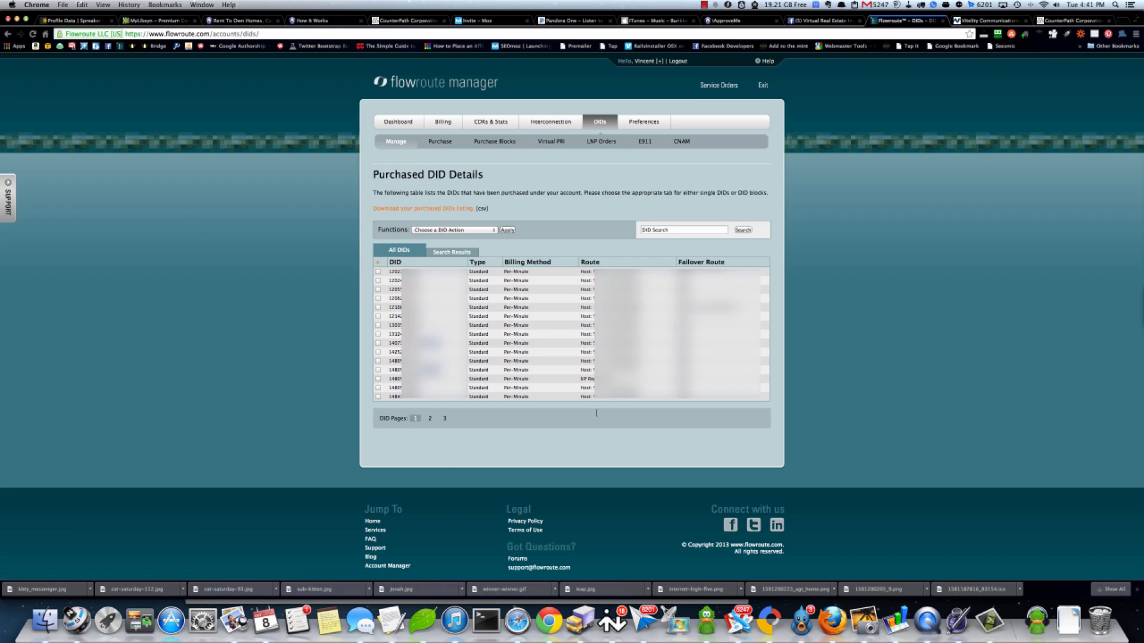
{"action": "mouse_move", "coordinate": [440, 142]}
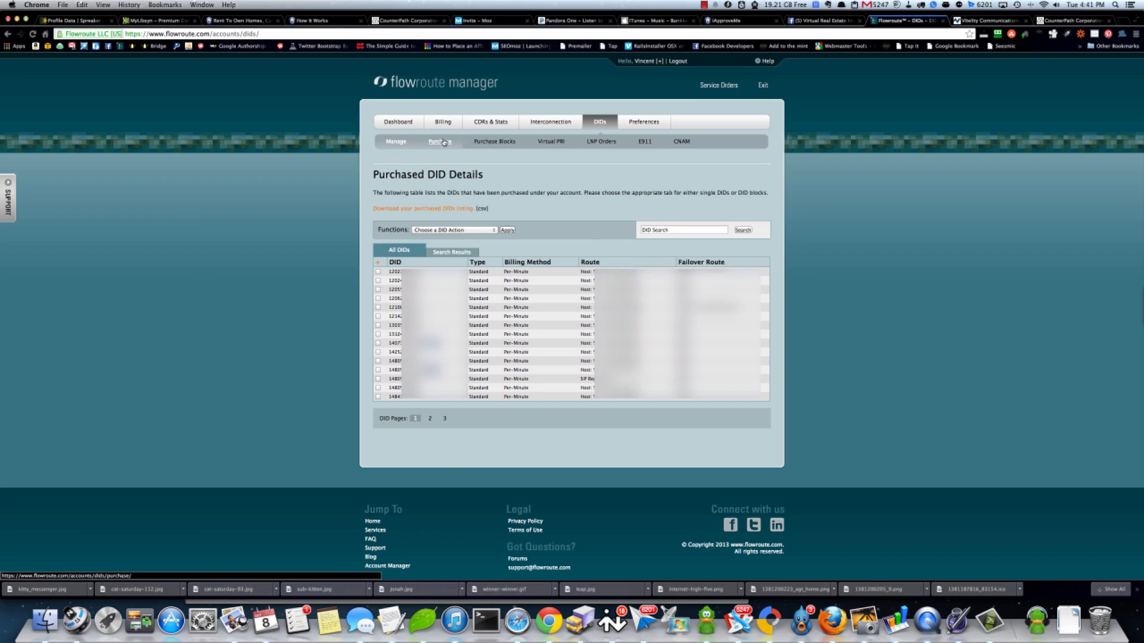
{"action": "left_click", "coordinate": [440, 142]}
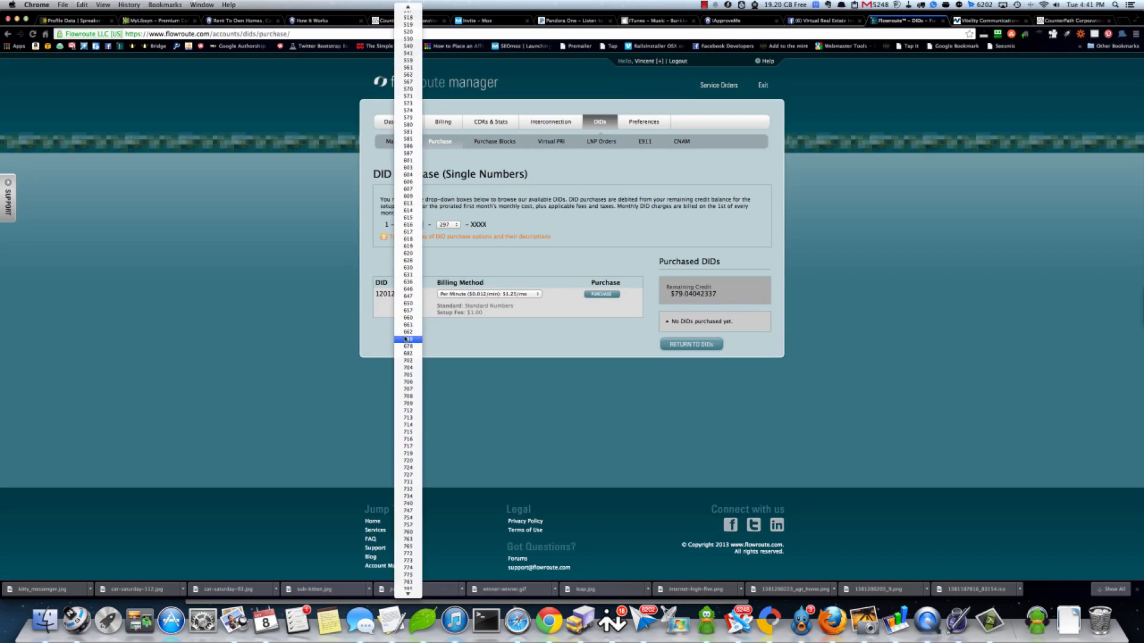
{"action": "scroll", "scroll_direction": "down", "scroll_amount": 3}
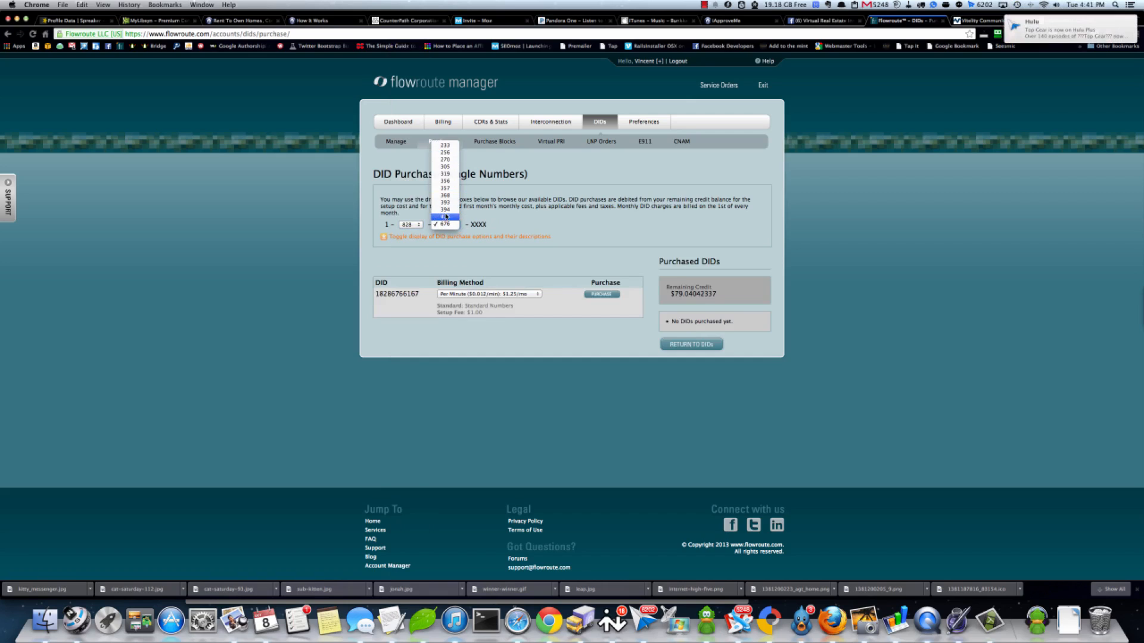
{"action": "left_click", "coordinate": [443, 203]}
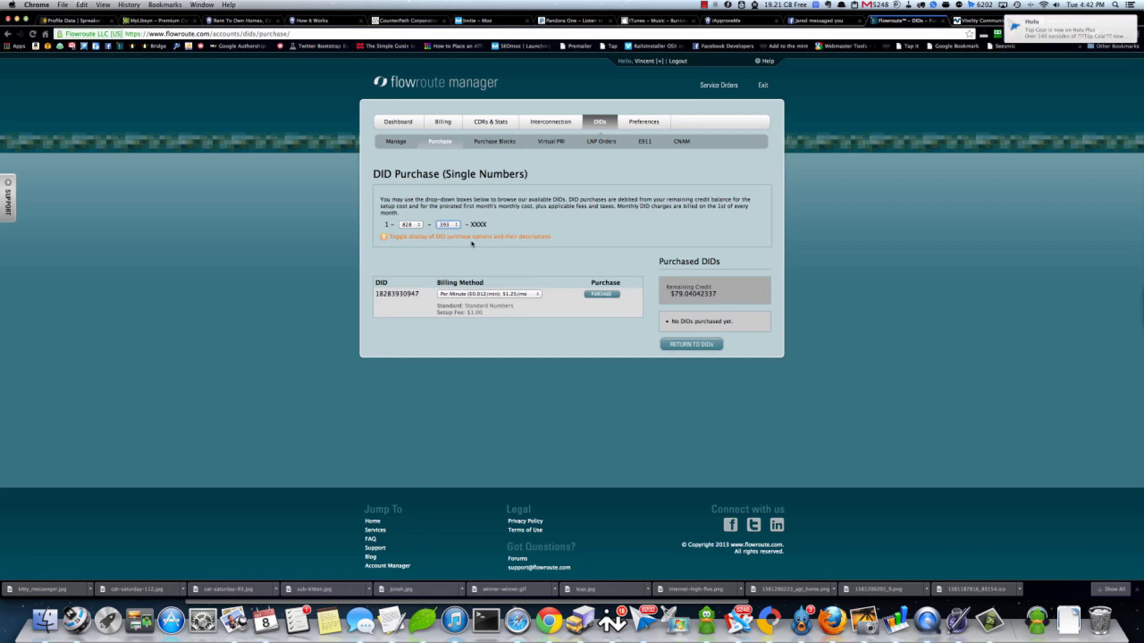
{"action": "left_click", "coordinate": [447, 224]}
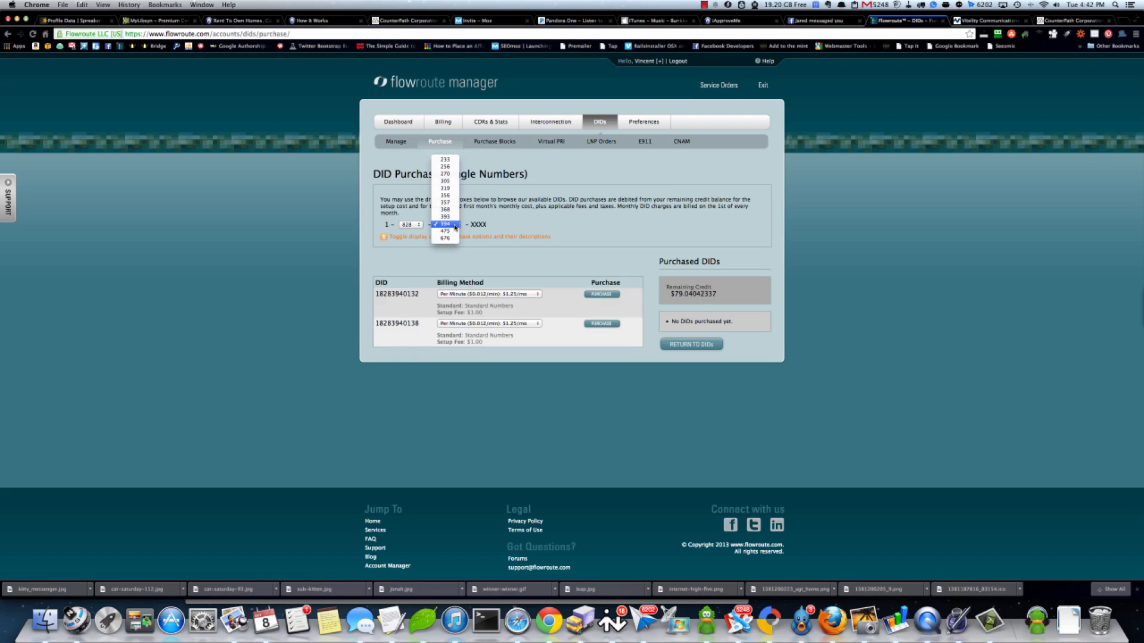
{"action": "left_click", "coordinate": [444, 215]}
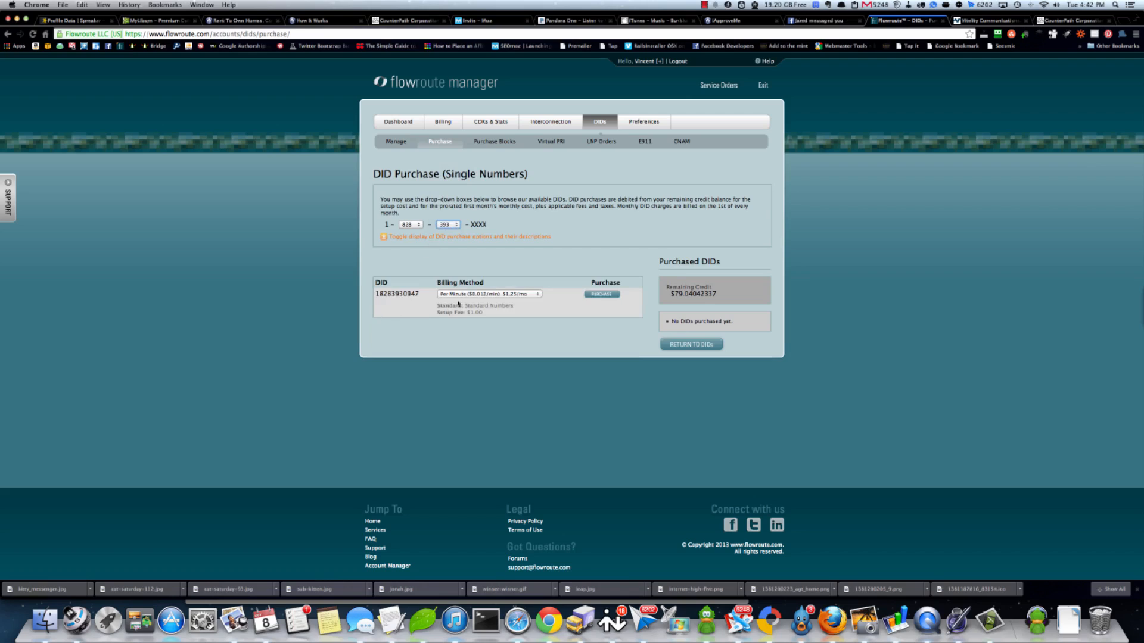
{"action": "left_click", "coordinate": [447, 226]}
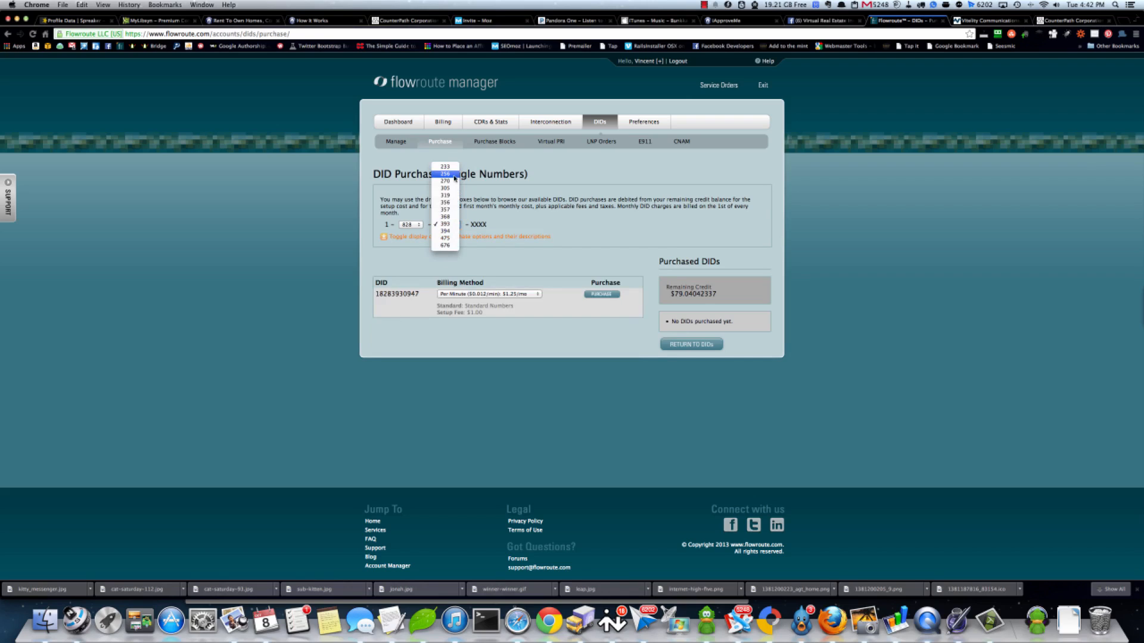
{"action": "left_click", "coordinate": [443, 166]}
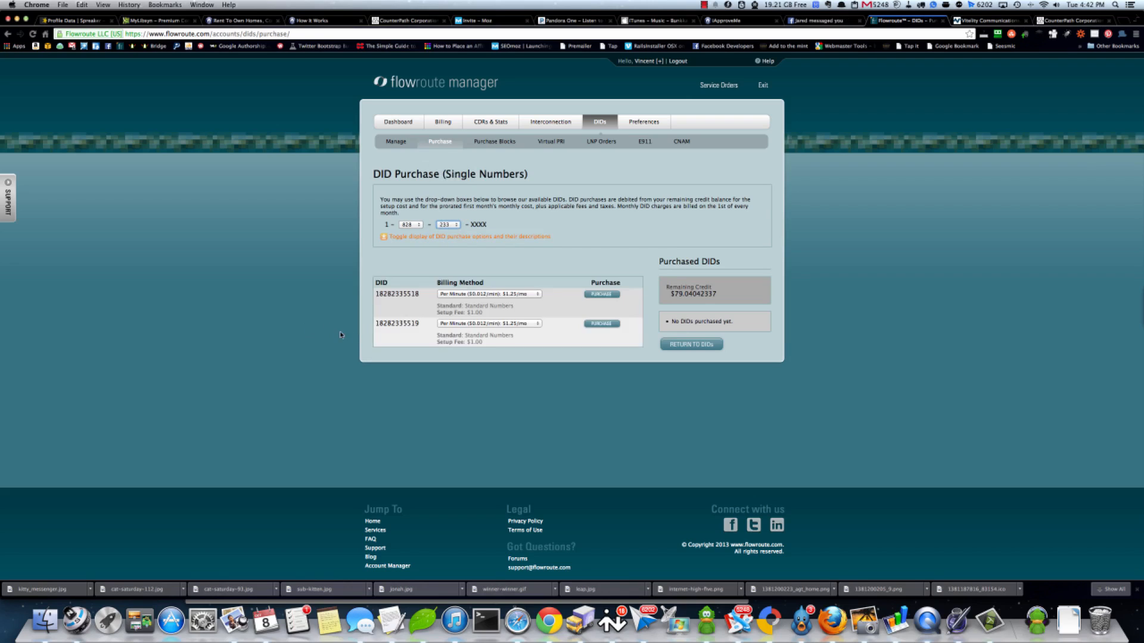
{"action": "left_click", "coordinate": [447, 225]}
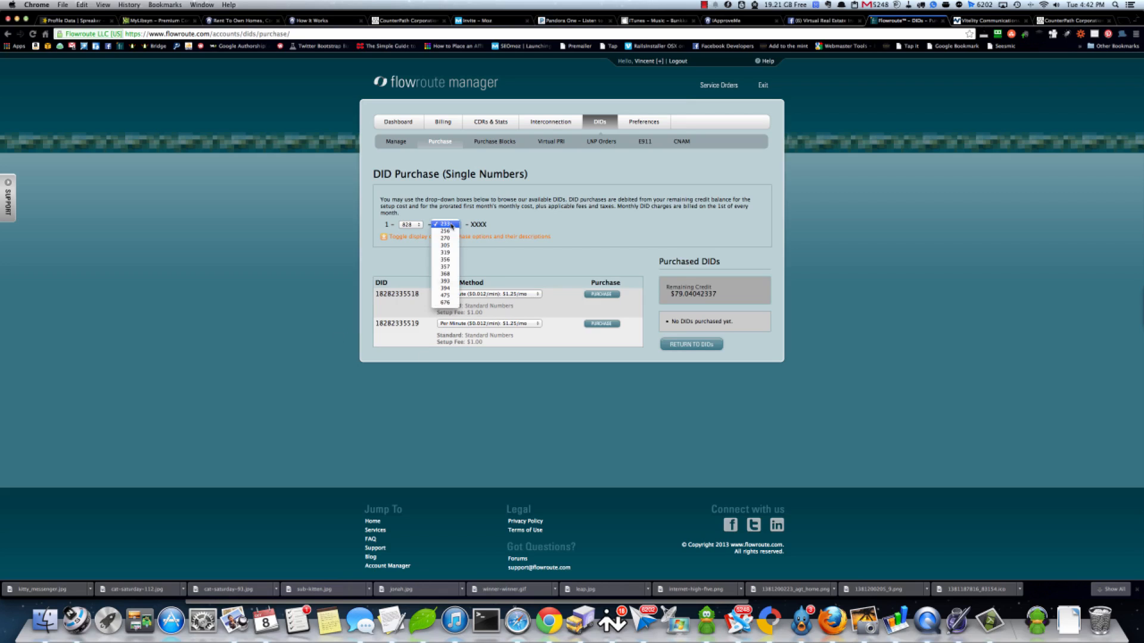
{"action": "left_click", "coordinate": [445, 230]}
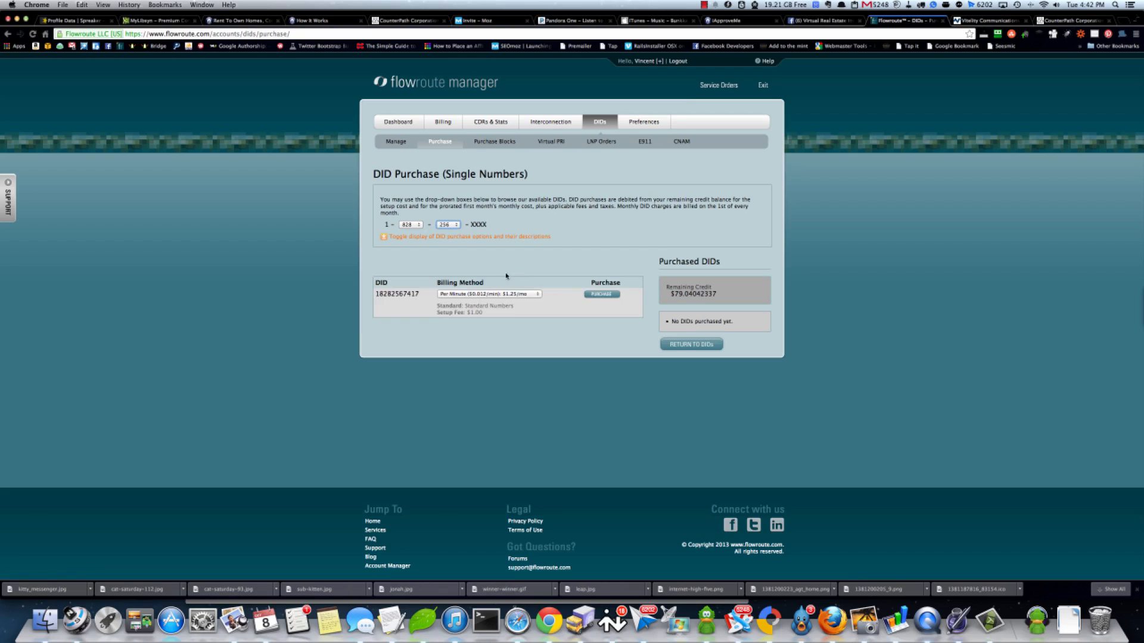
{"action": "left_click", "coordinate": [448, 224]}
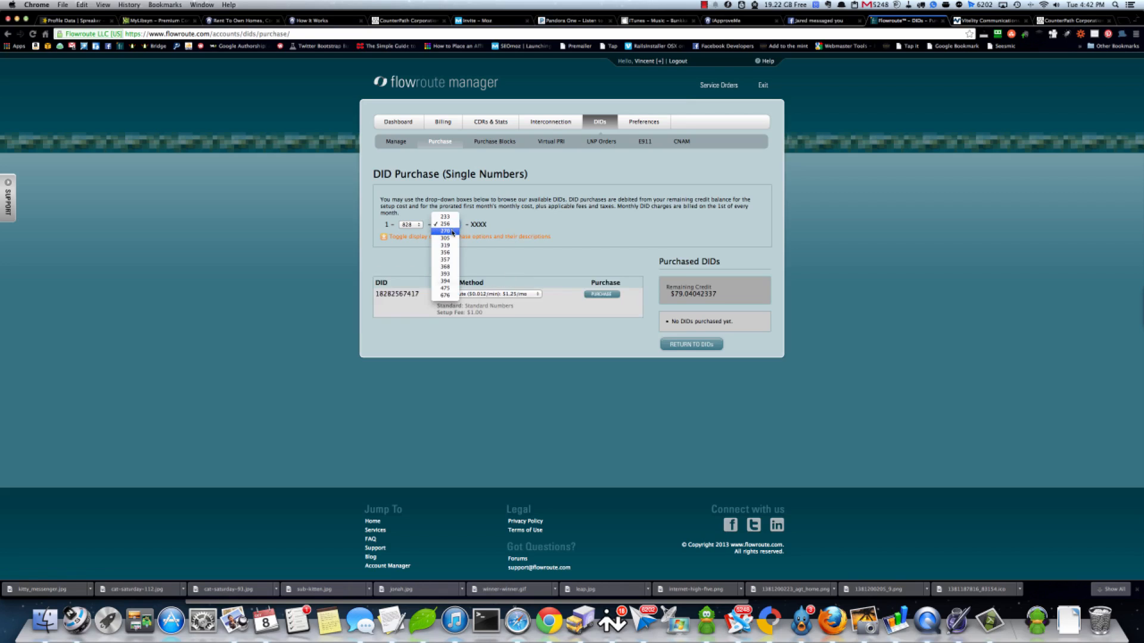
{"action": "left_click", "coordinate": [444, 230]}
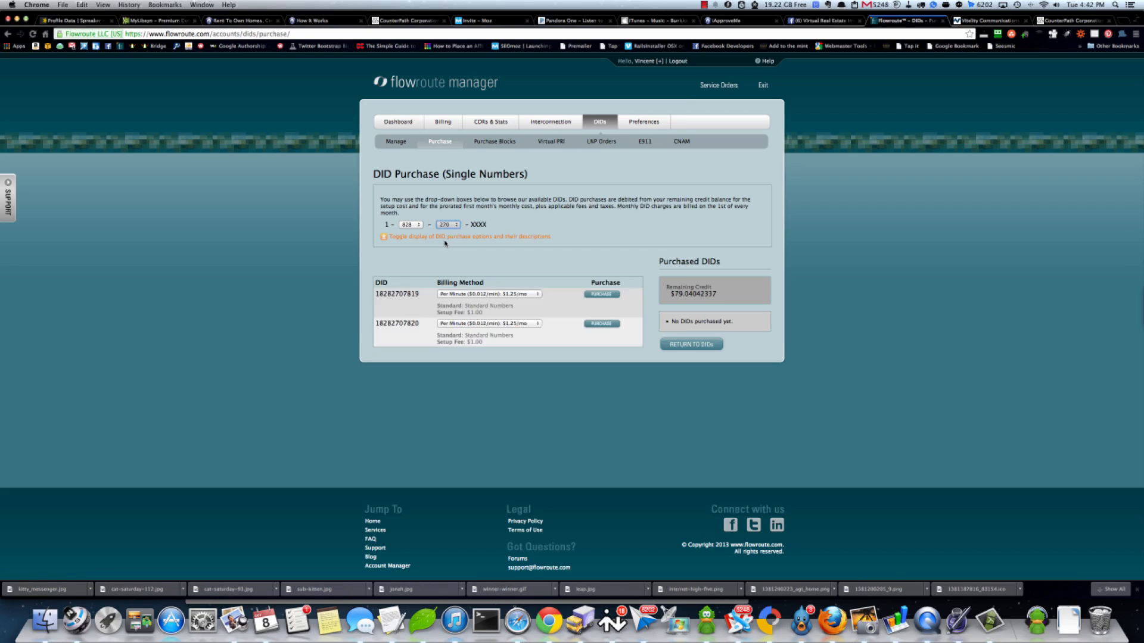
{"action": "left_click", "coordinate": [447, 224]}
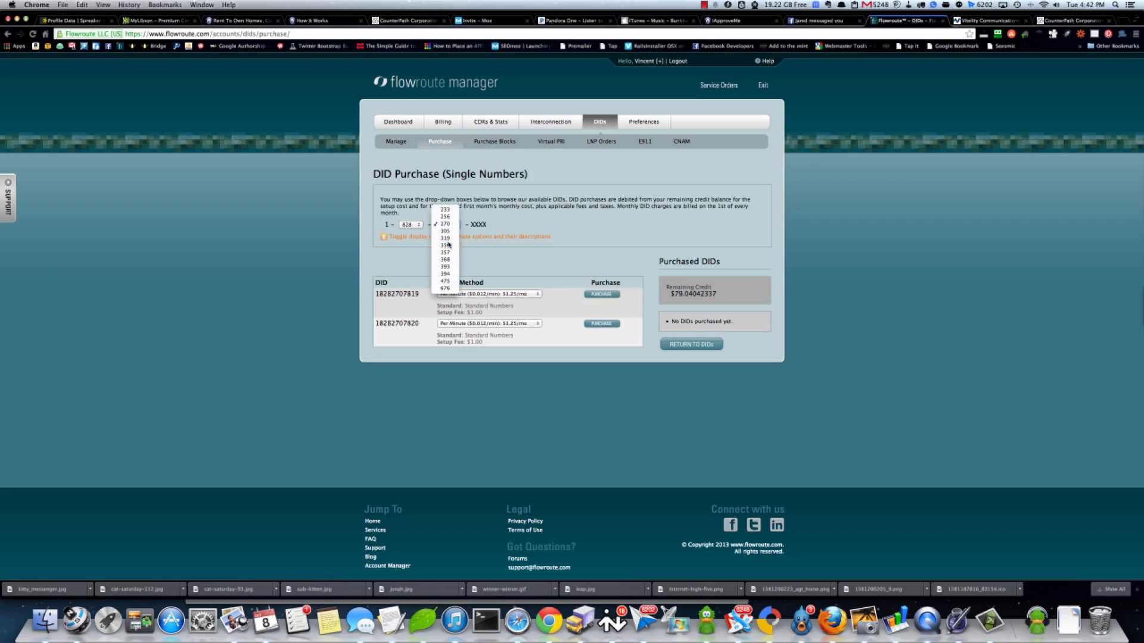
{"action": "left_click", "coordinate": [444, 245]}
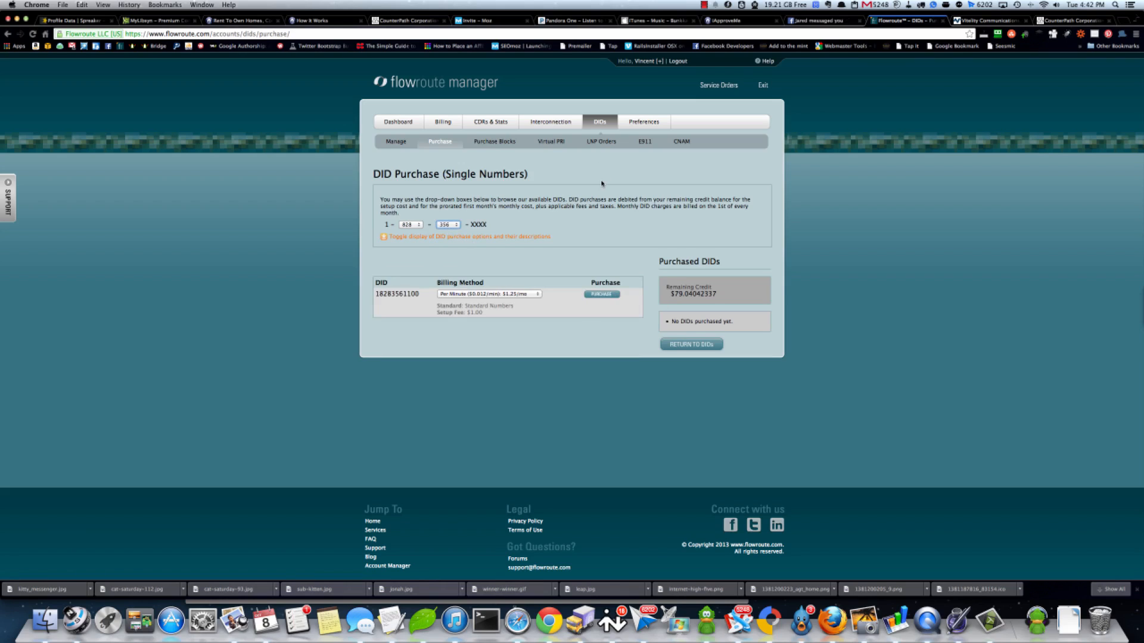
{"action": "left_click", "coordinate": [395, 141]}
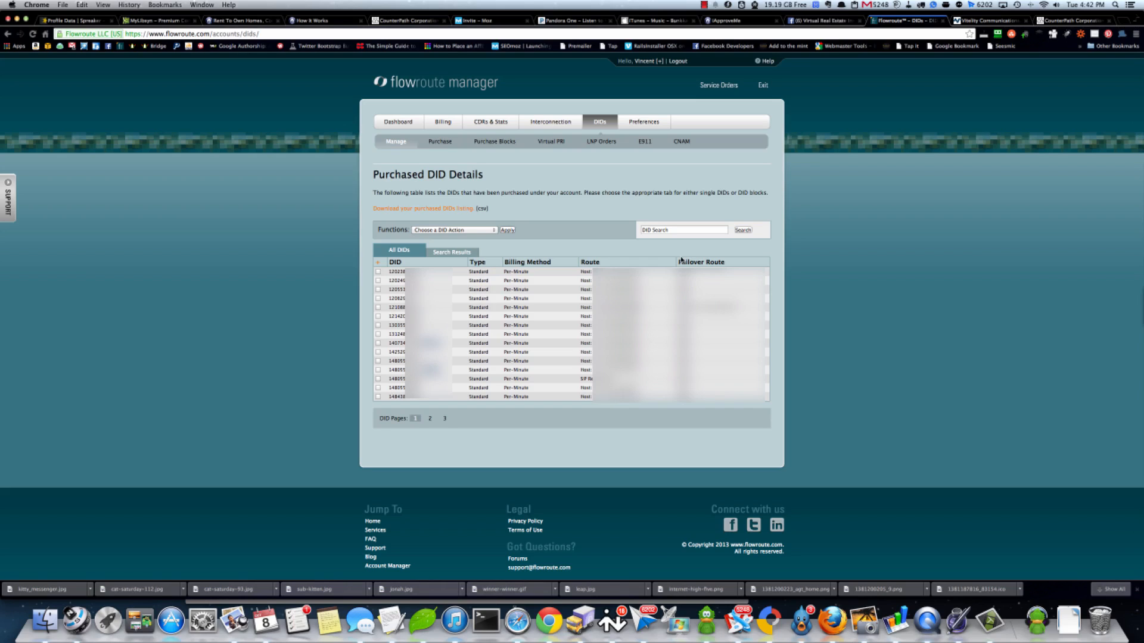
{"action": "mouse_move", "coordinate": [636, 177]}
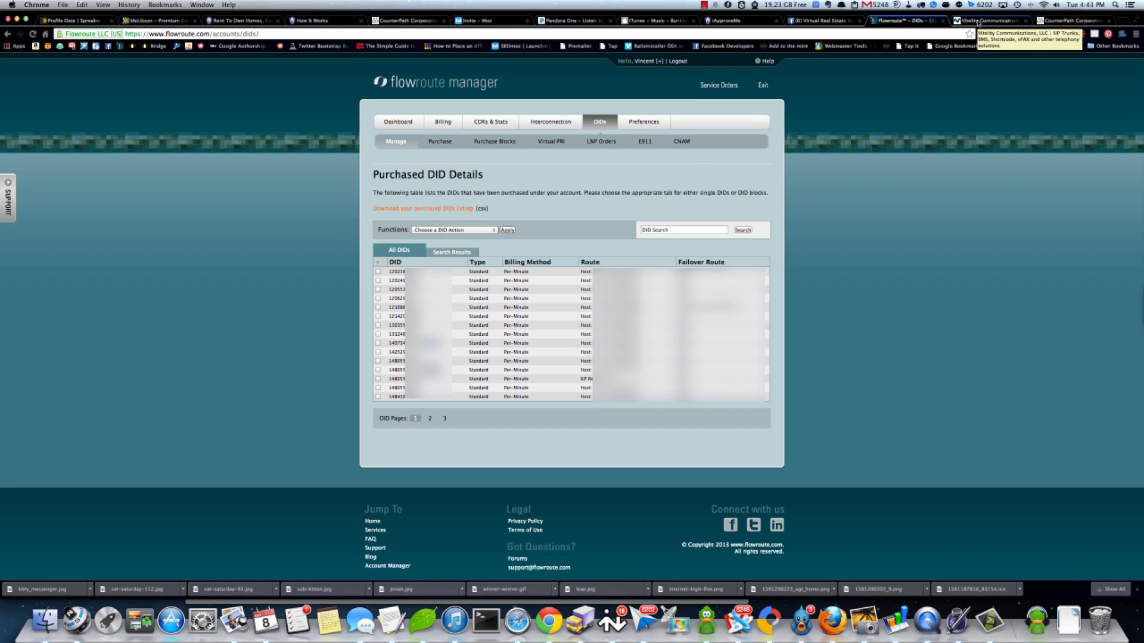
Switch from Flowroute Manager to the Vitelity Communications browser tab
{"action": "left_click", "coordinate": [989, 21]}
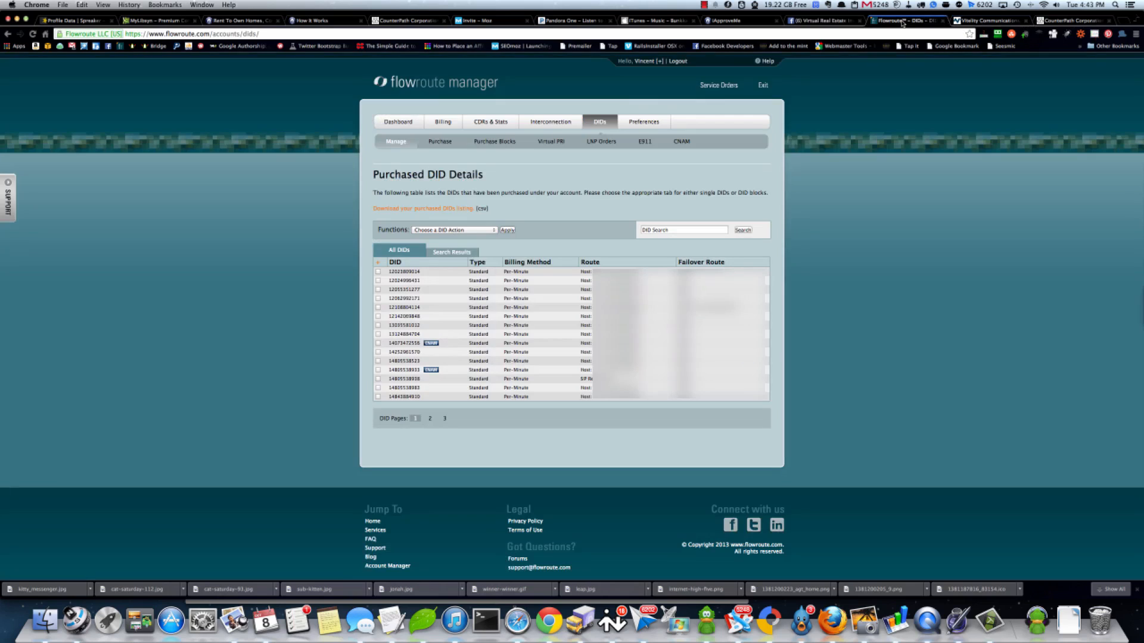
{"action": "mouse_move", "coordinate": [992, 20]}
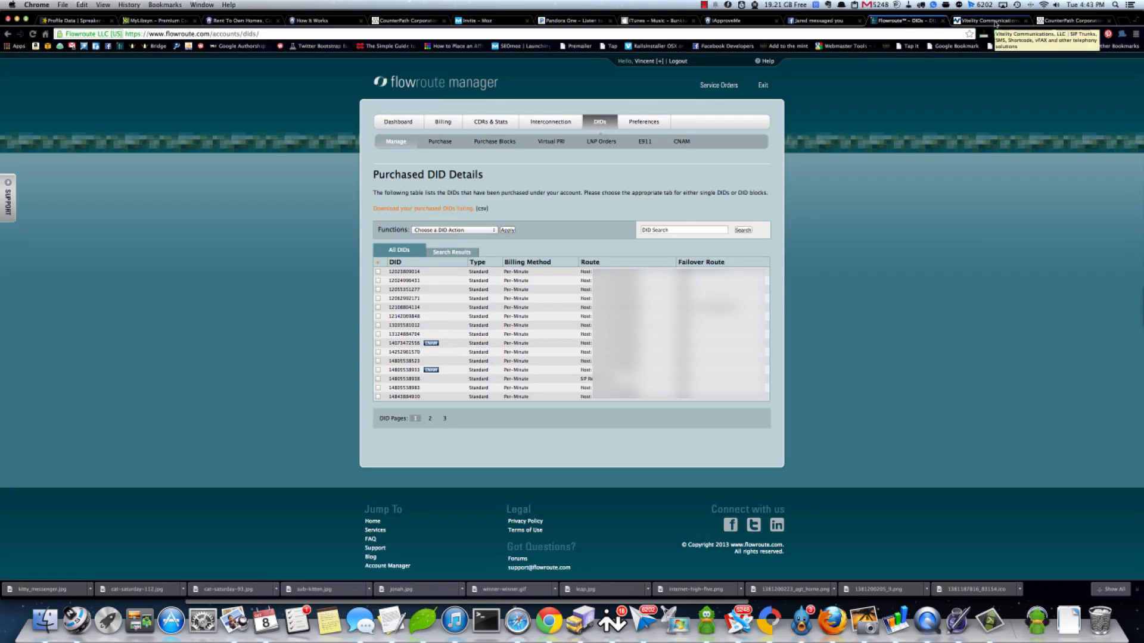
{"action": "left_click", "coordinate": [989, 20]}
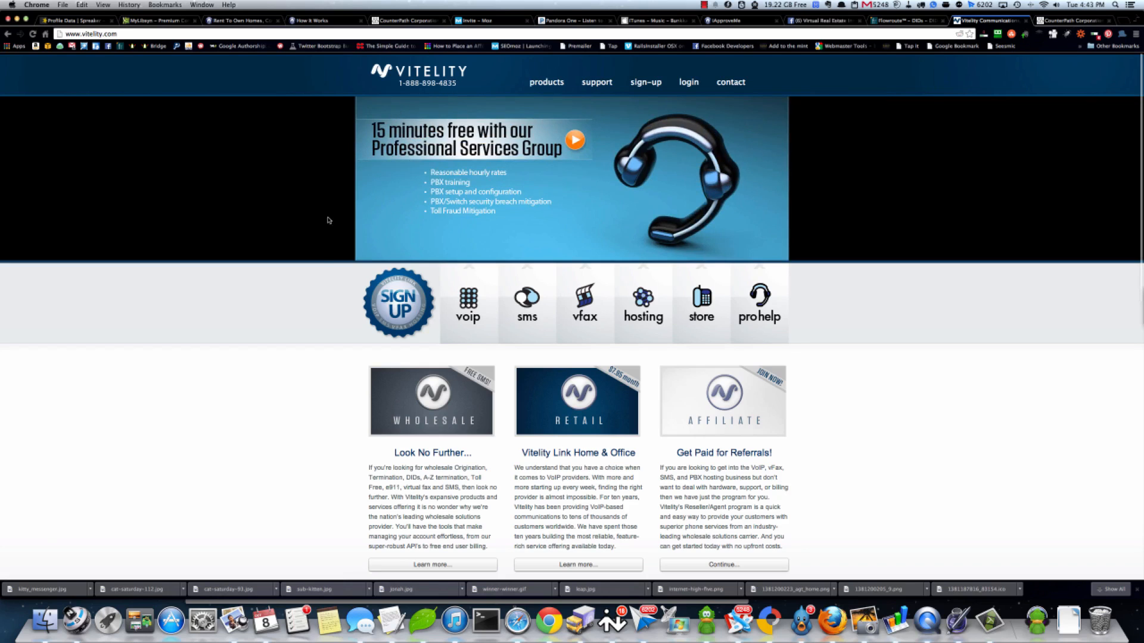
{"action": "scroll", "scroll_direction": "down", "scroll_amount": 3}
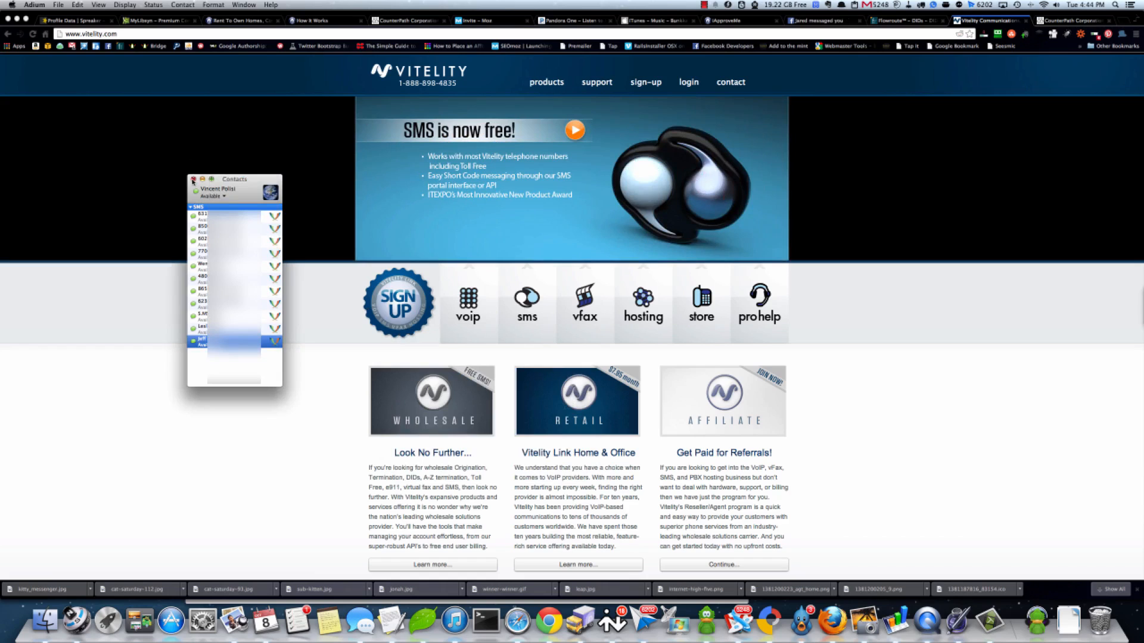
{"action": "left_click", "coordinate": [194, 180]}
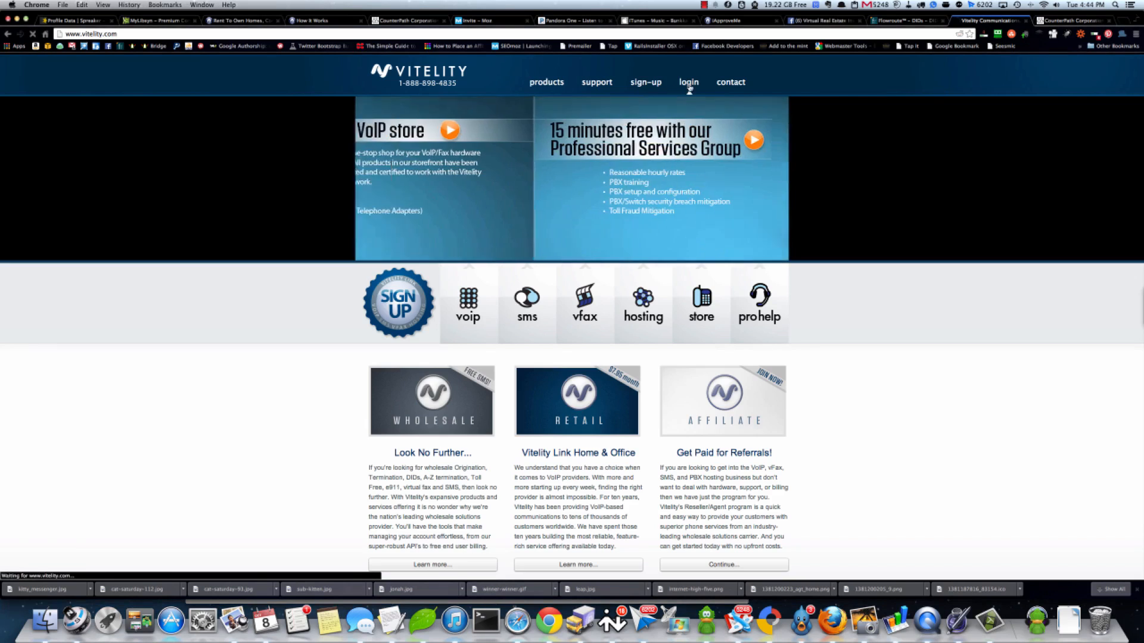
Sign in to portal.vitelity.net, review its two DID numbers, then return to Flowroute's purchased DIDs
{"action": "left_click", "coordinate": [688, 83]}
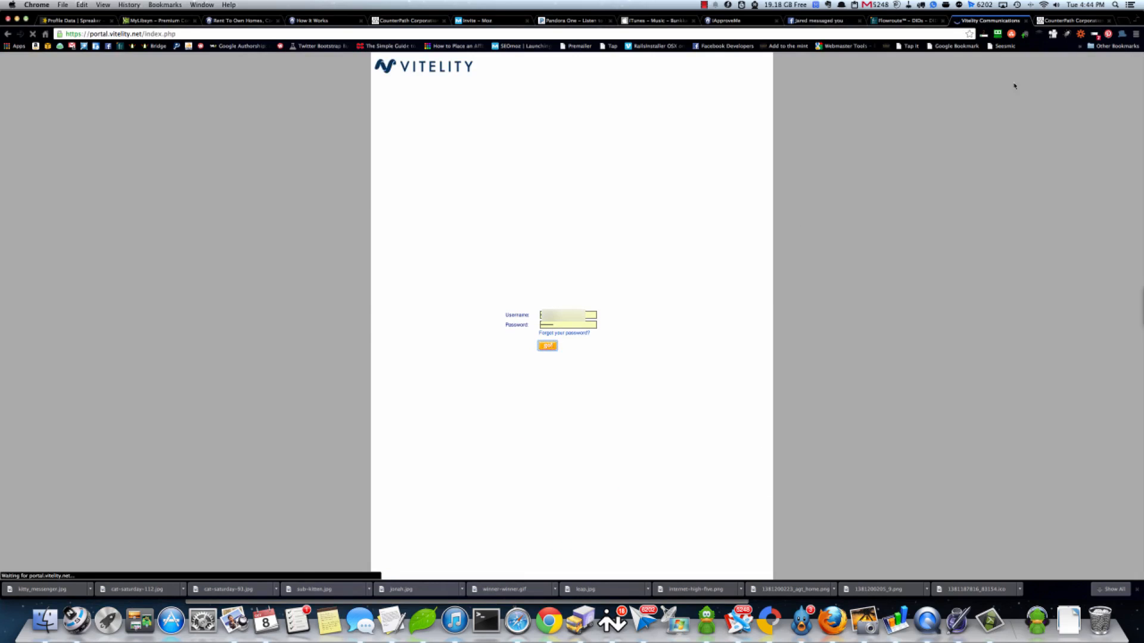
{"action": "left_click", "coordinate": [547, 345]}
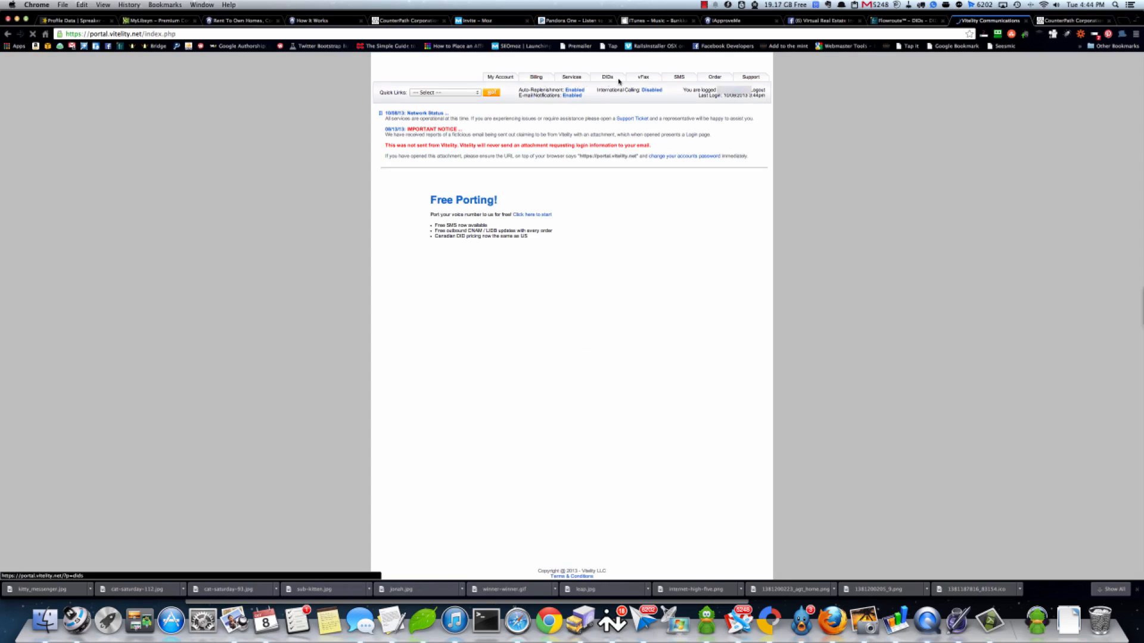
{"action": "left_click", "coordinate": [606, 78]}
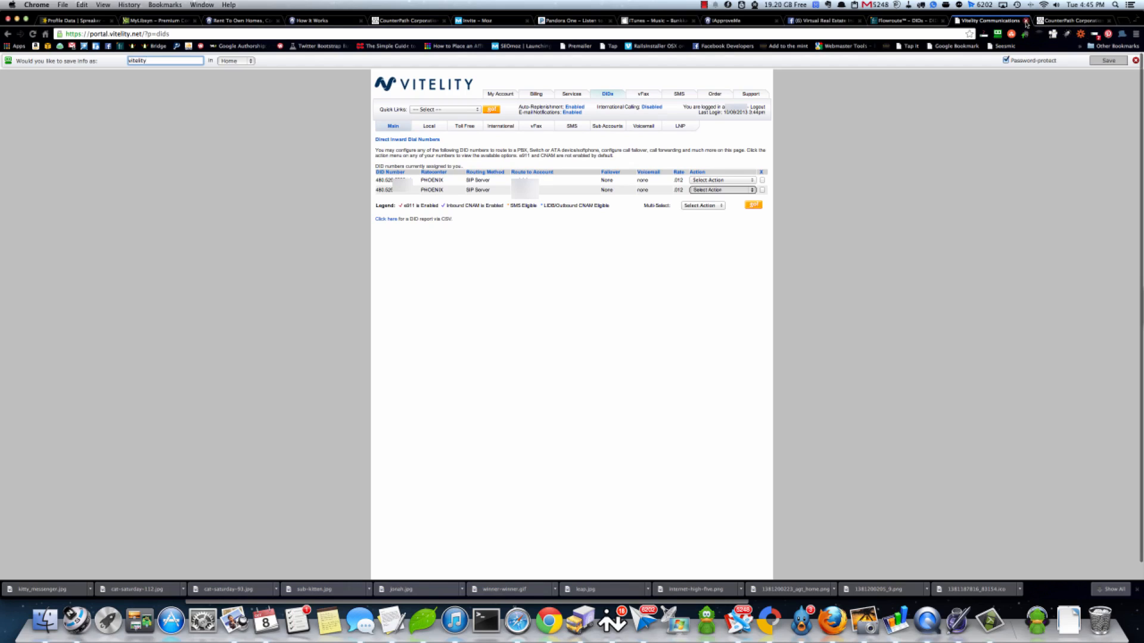
{"action": "left_click", "coordinate": [908, 20]}
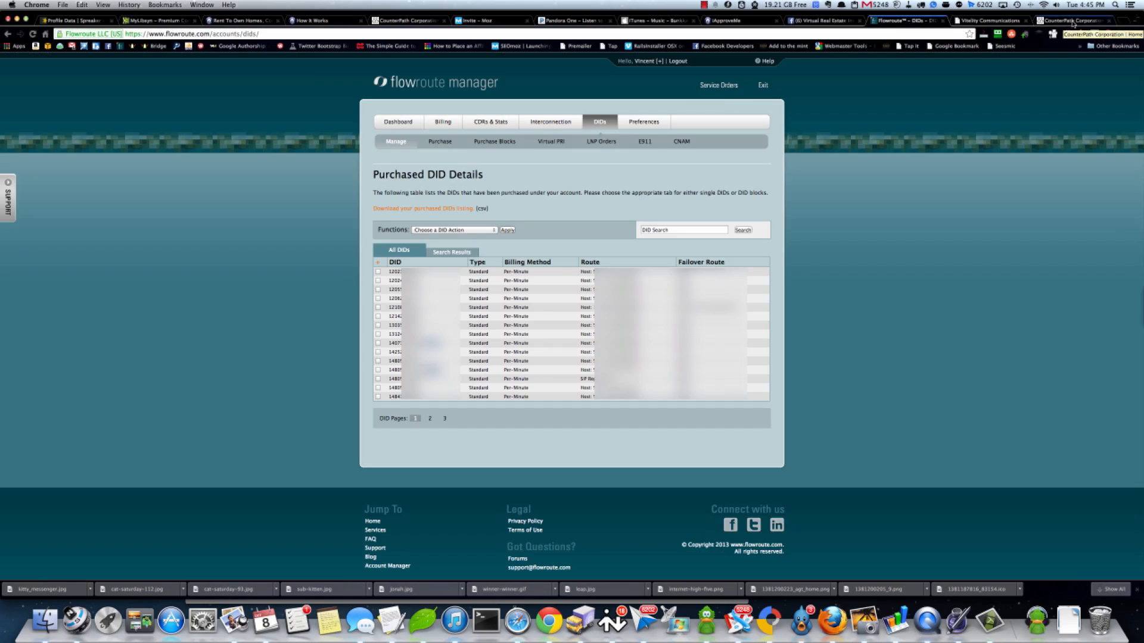
Launch Bria 3 from the Dock via the CounterPath tab and show its Contacts list
{"action": "left_click", "coordinate": [1072, 20]}
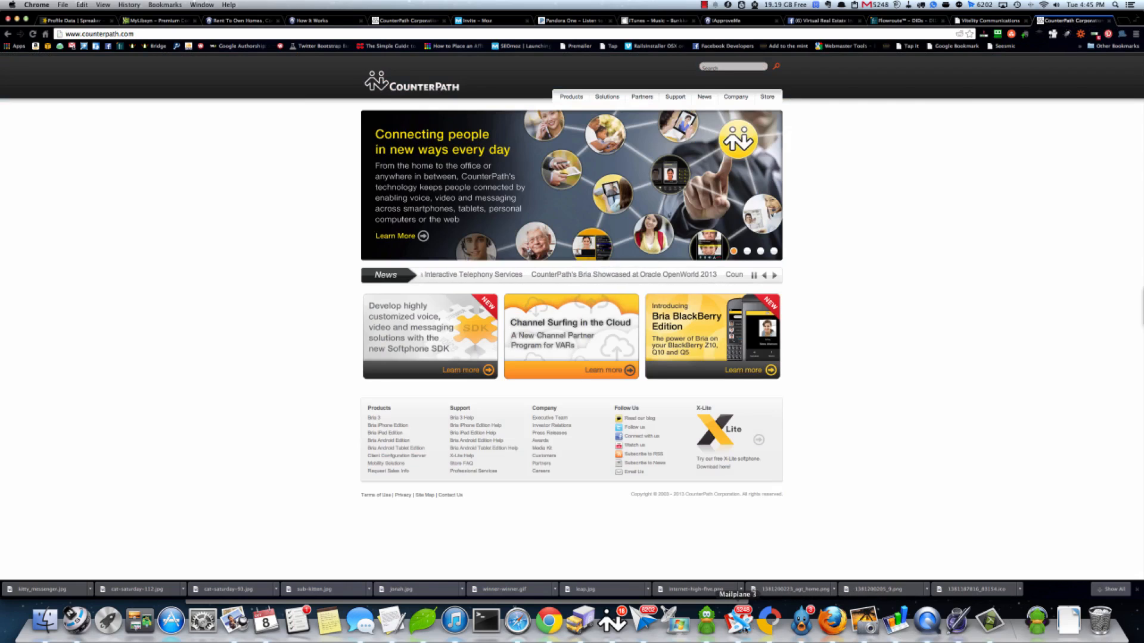
{"action": "left_click", "coordinate": [614, 622]}
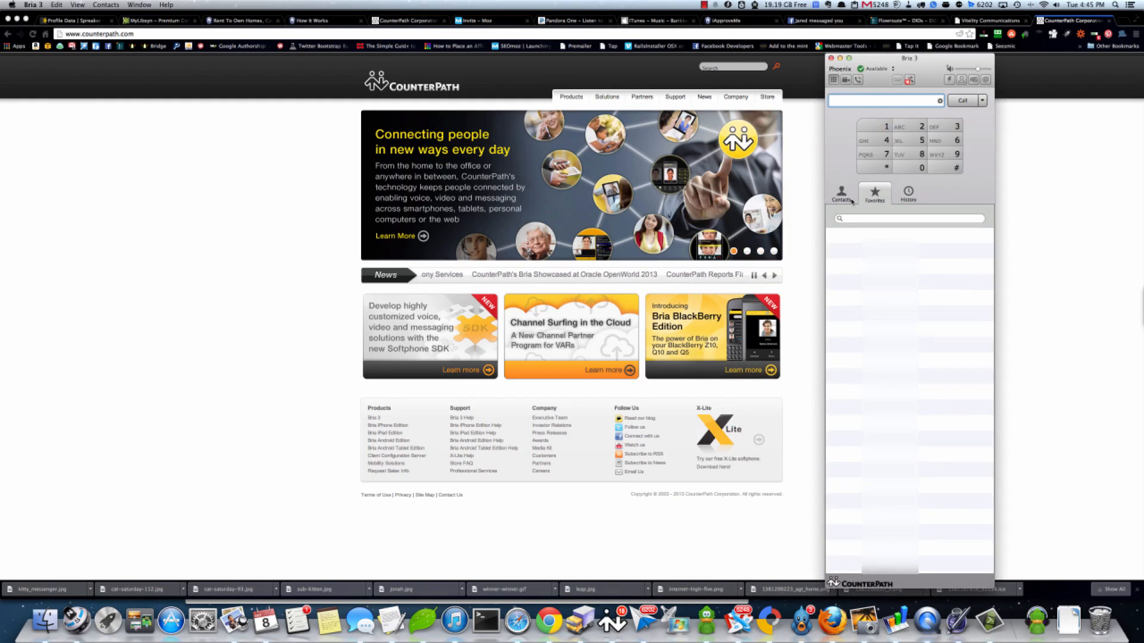
{"action": "left_click", "coordinate": [840, 193]}
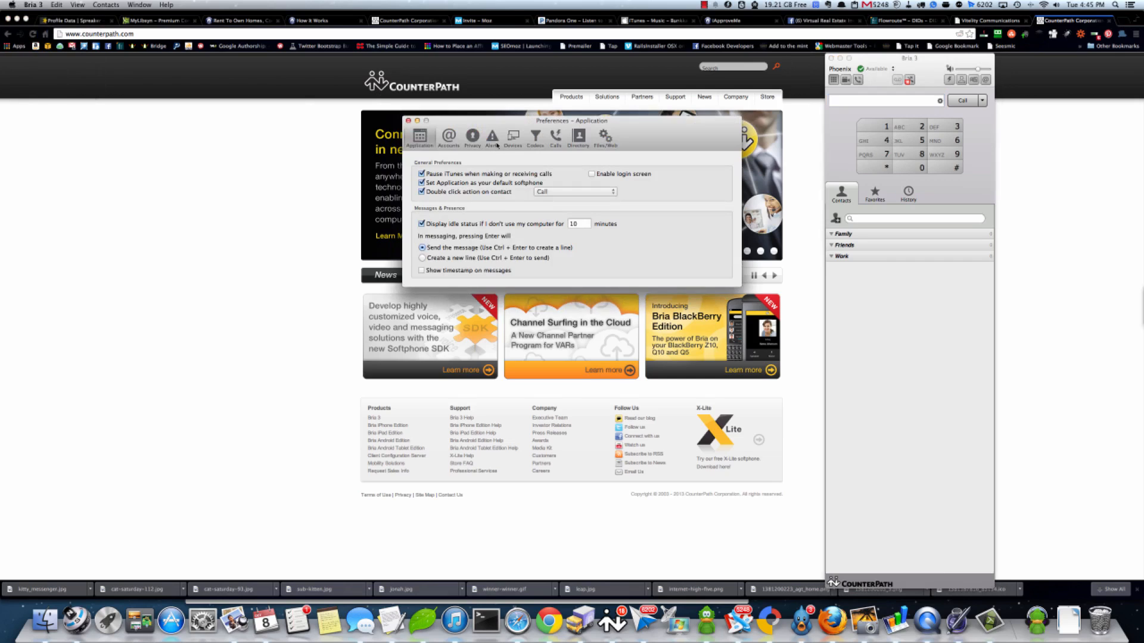
Review the Devices preferences with the Bose headset, then close Preferences
{"action": "left_click", "coordinate": [512, 136]}
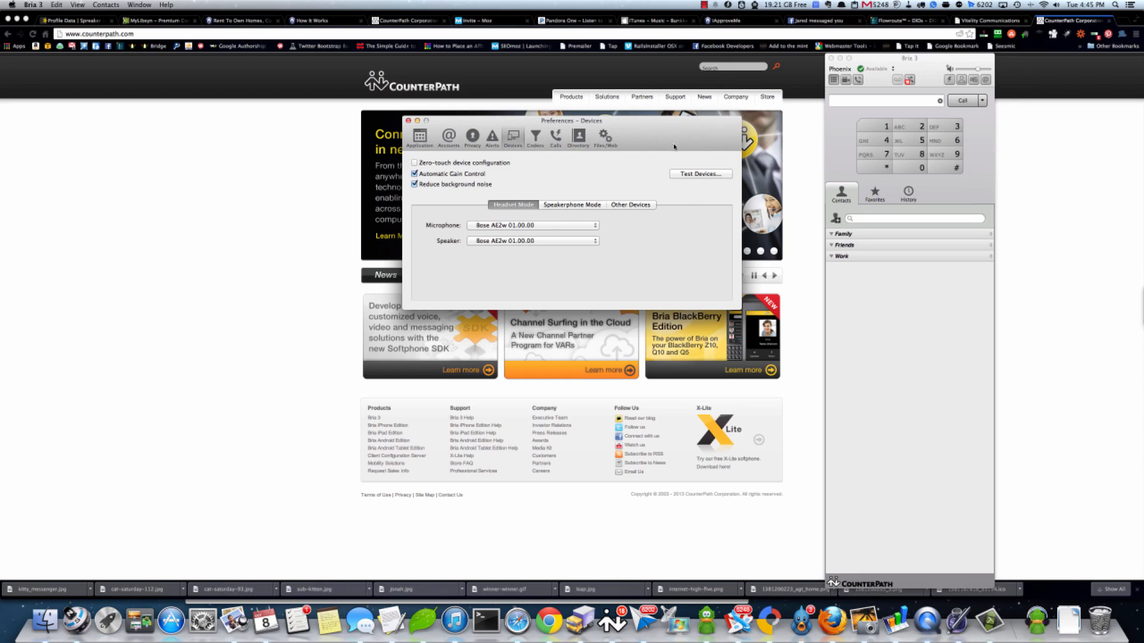
{"action": "left_click", "coordinate": [446, 137]}
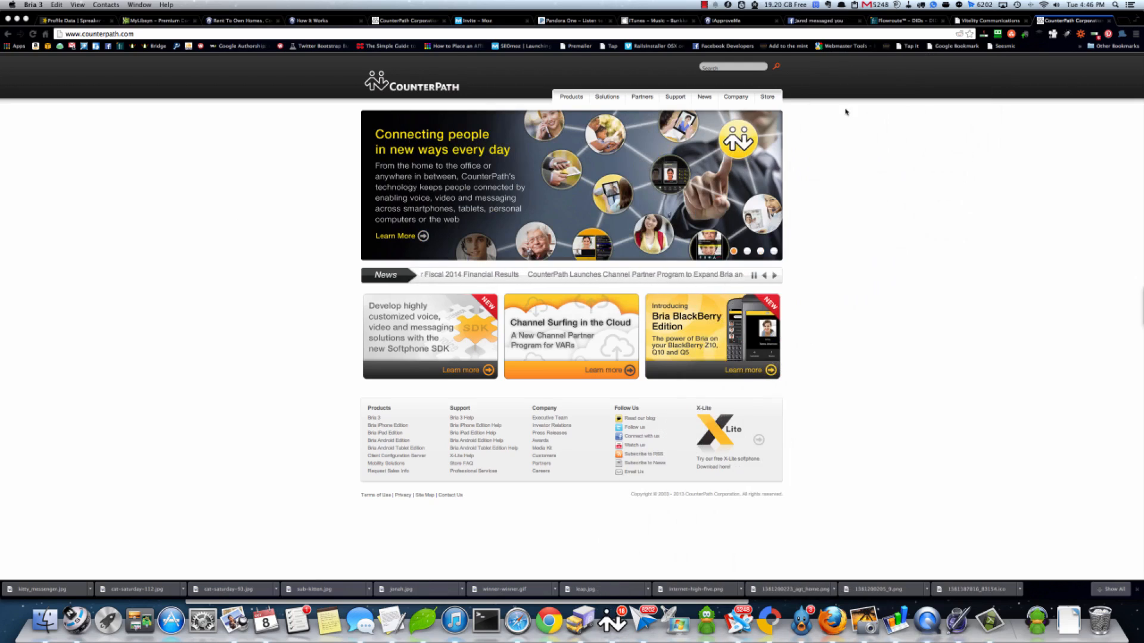
{"action": "left_click", "coordinate": [896, 20]}
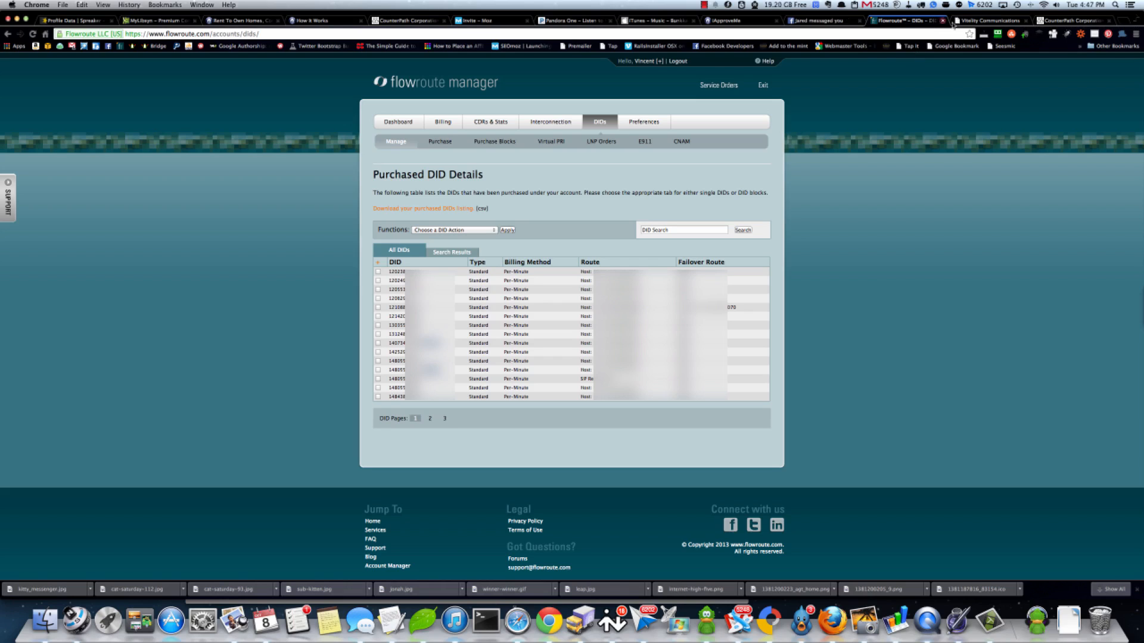
{"action": "left_click", "coordinate": [1072, 20]}
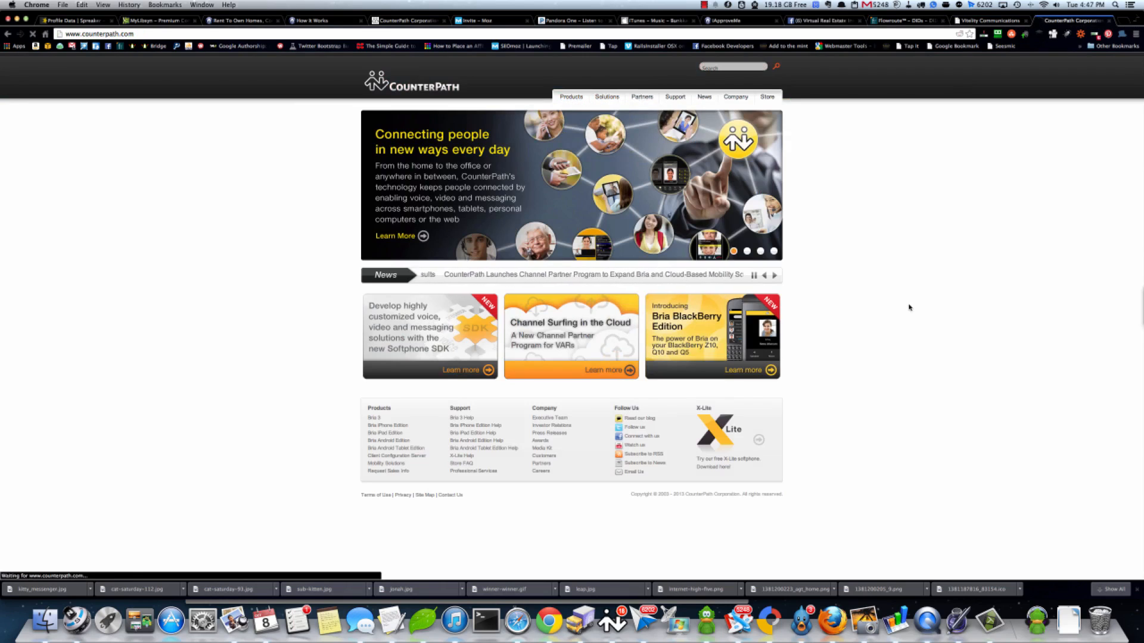
Browse the Softphone Products page through Bria editions, SDK and eyeBeam, then head to X-Lite
{"action": "left_click", "coordinate": [571, 97]}
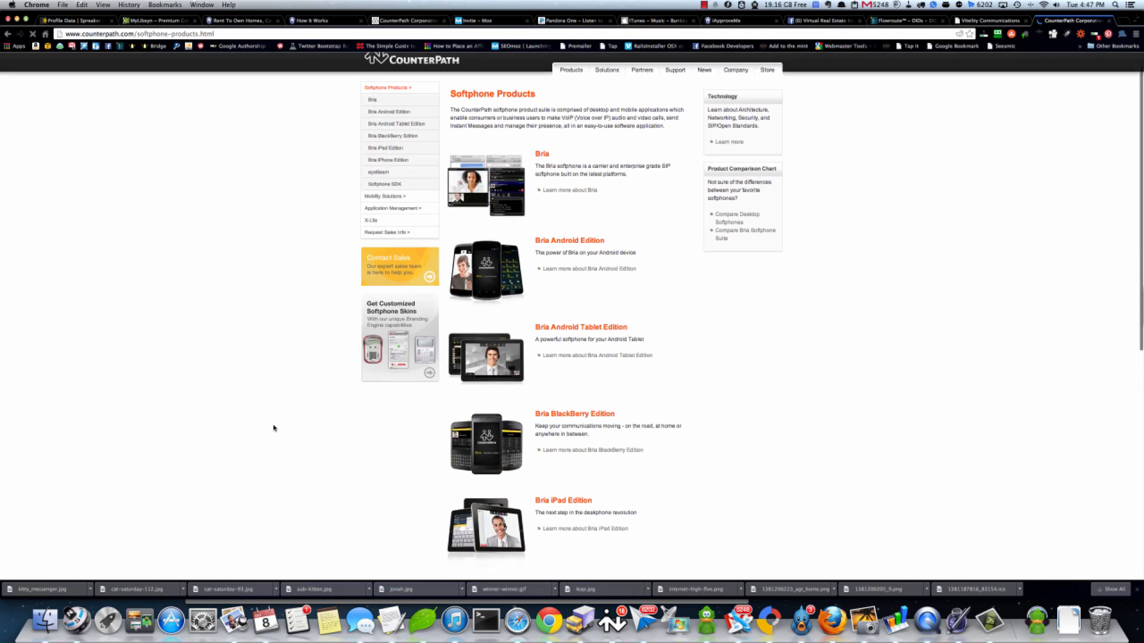
{"action": "scroll", "scroll_direction": "down", "scroll_amount": 3}
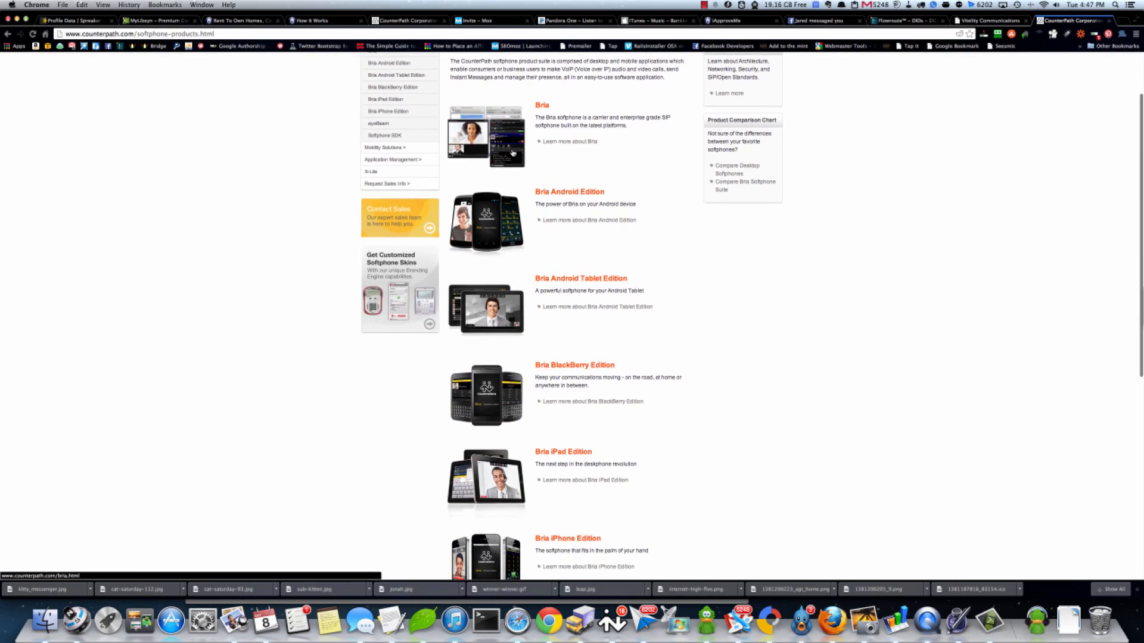
{"action": "scroll", "scroll_direction": "down", "scroll_amount": 3}
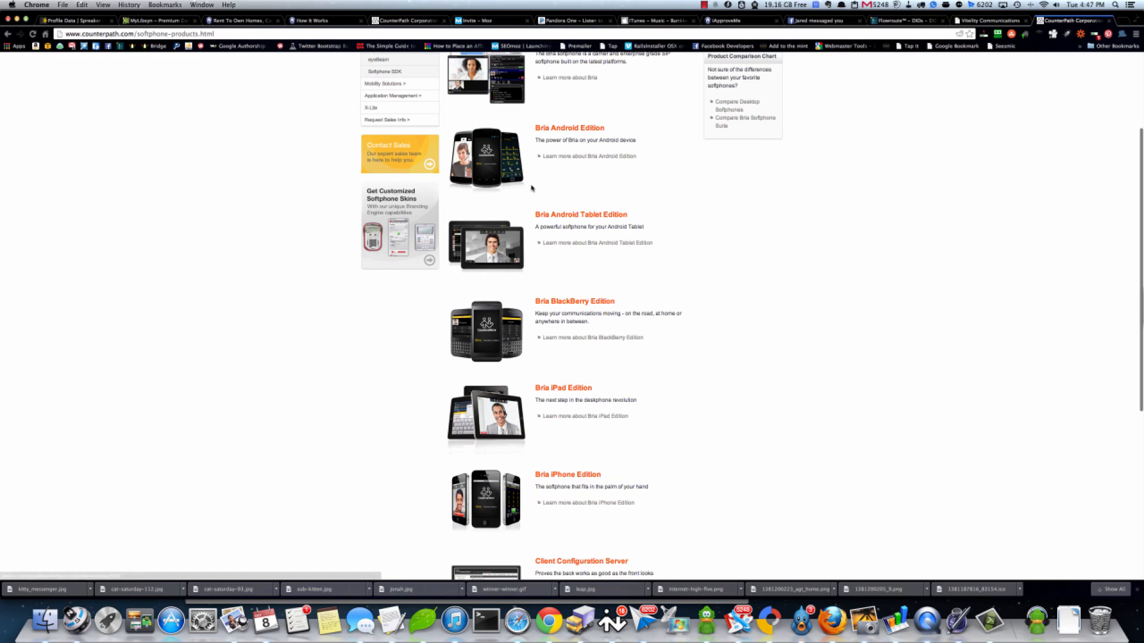
{"action": "scroll", "scroll_direction": "down", "scroll_amount": 3}
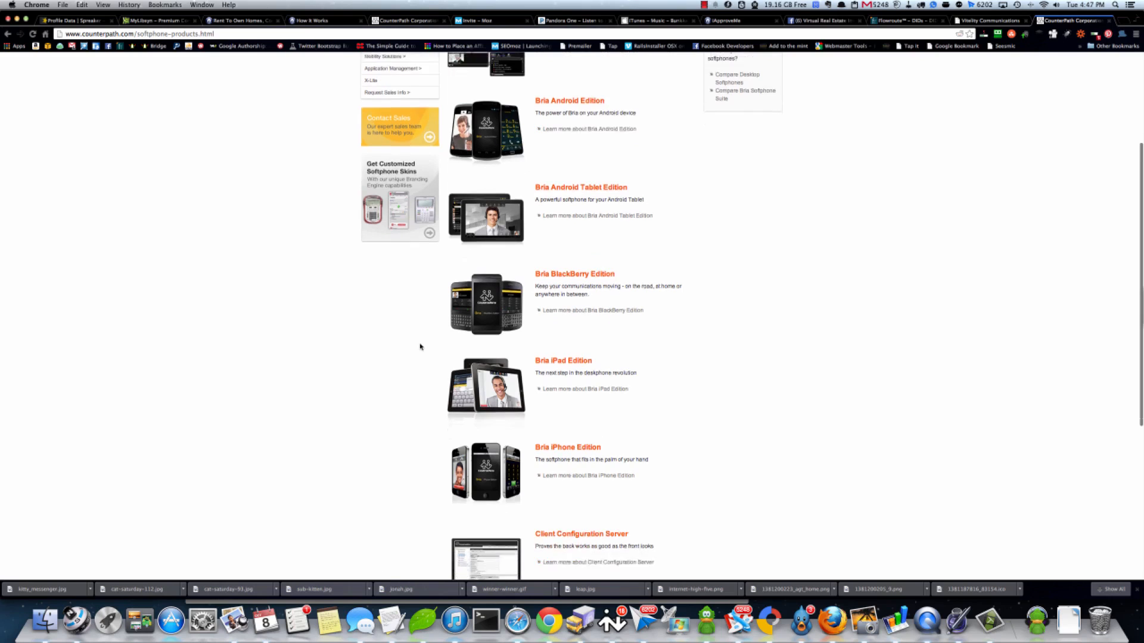
{"action": "scroll", "scroll_direction": "down", "scroll_amount": 3}
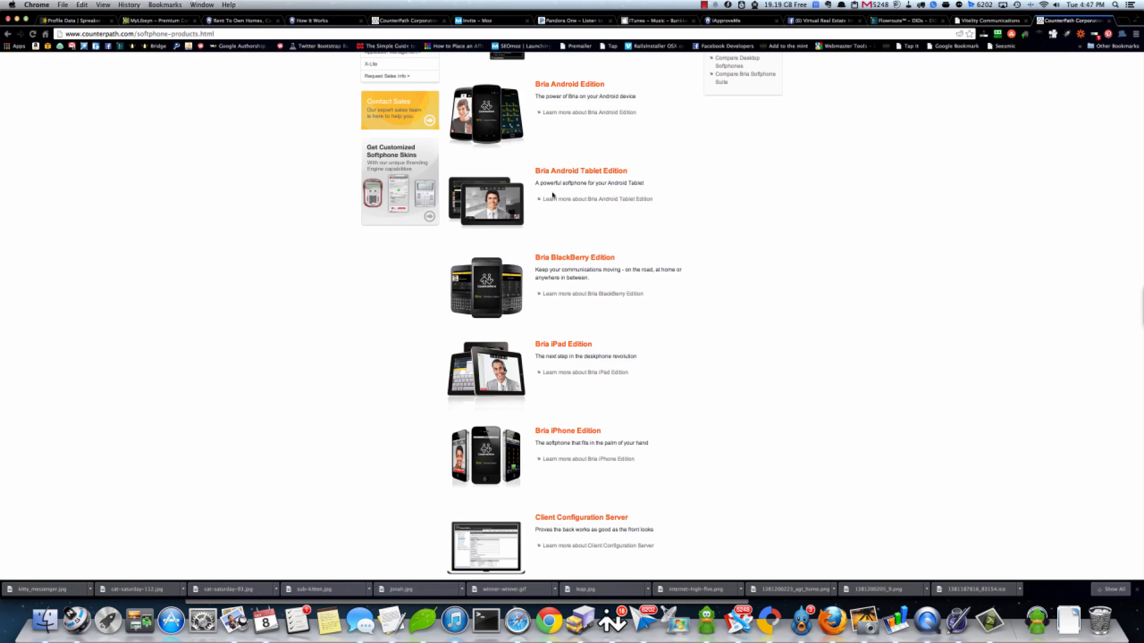
{"action": "scroll", "scroll_direction": "down", "scroll_amount": 3}
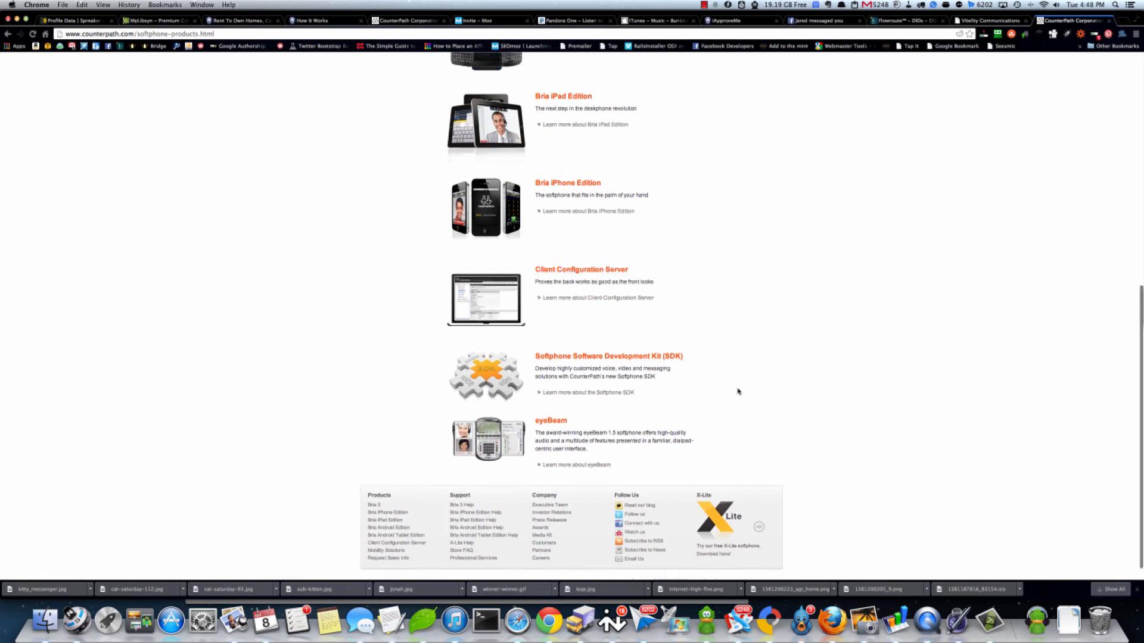
{"action": "scroll", "scroll_direction": "up", "scroll_amount": 3}
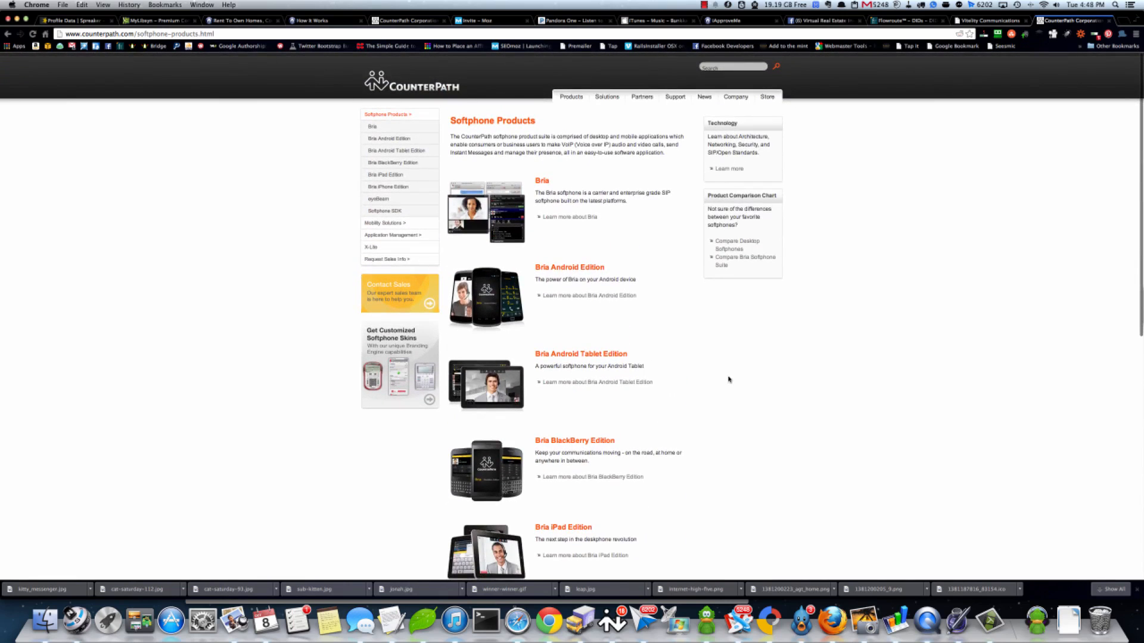
{"action": "left_click", "coordinate": [370, 248]}
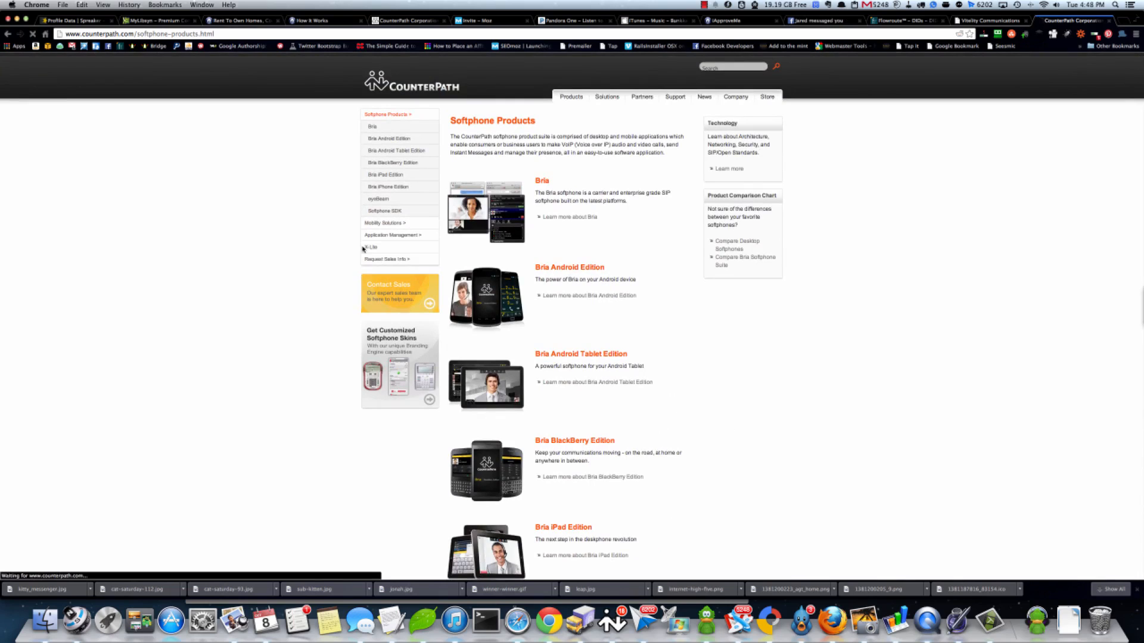
Show the X-Lite product page with its overview, notice and download option
{"action": "left_click", "coordinate": [370, 246]}
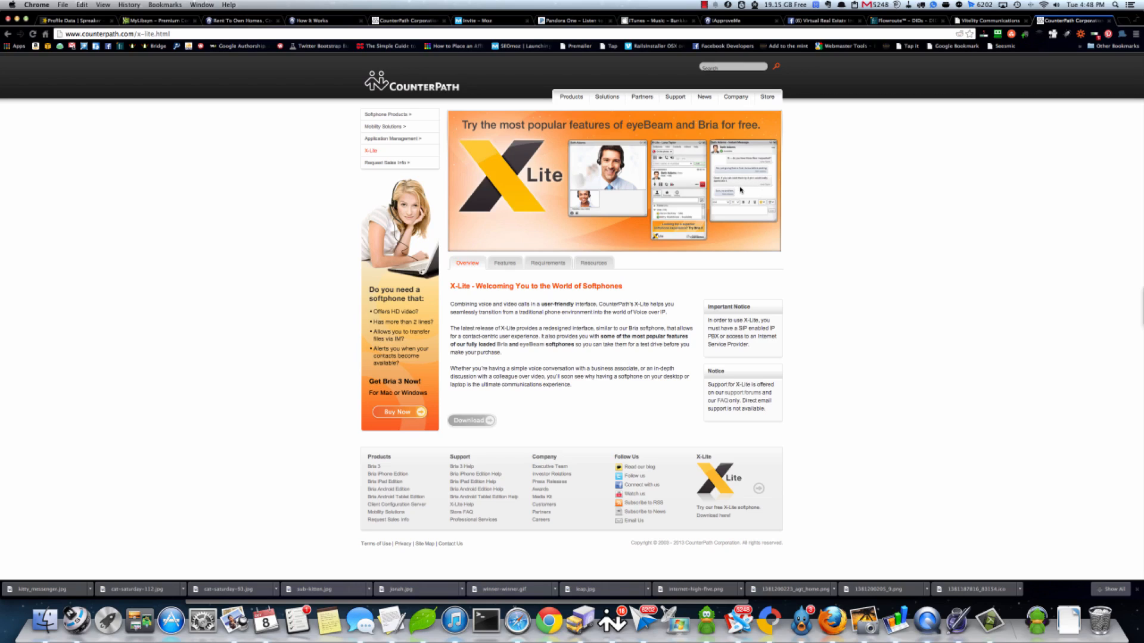
{"action": "mouse_move", "coordinate": [712, 199]}
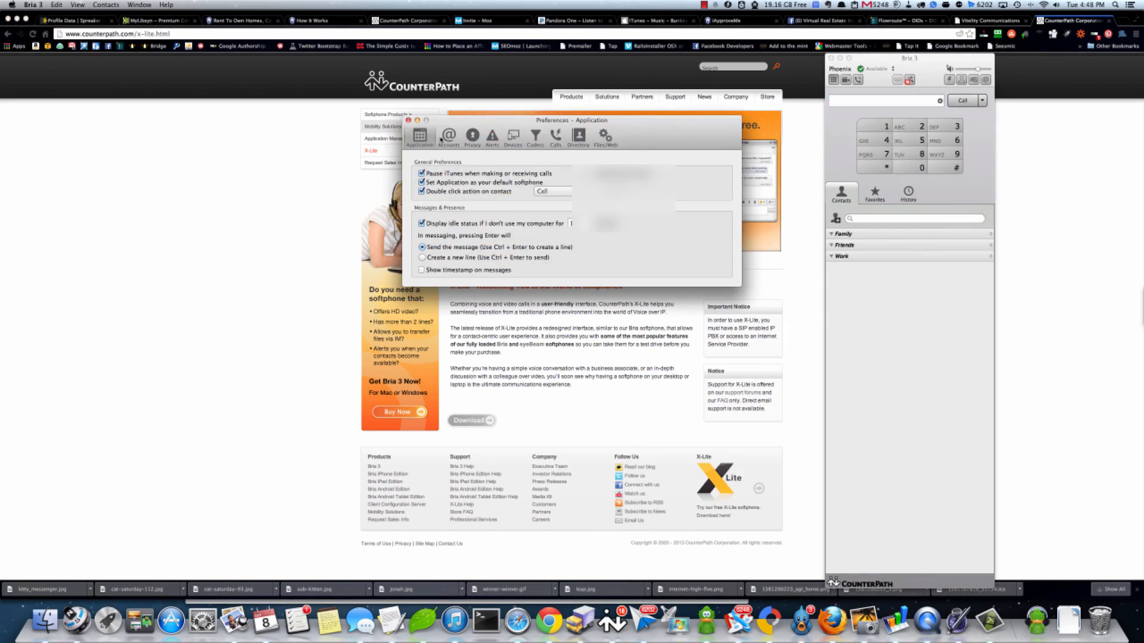
View the four city SIP accounts, start a New SIP Account, then cancel it
{"action": "left_click", "coordinate": [447, 137]}
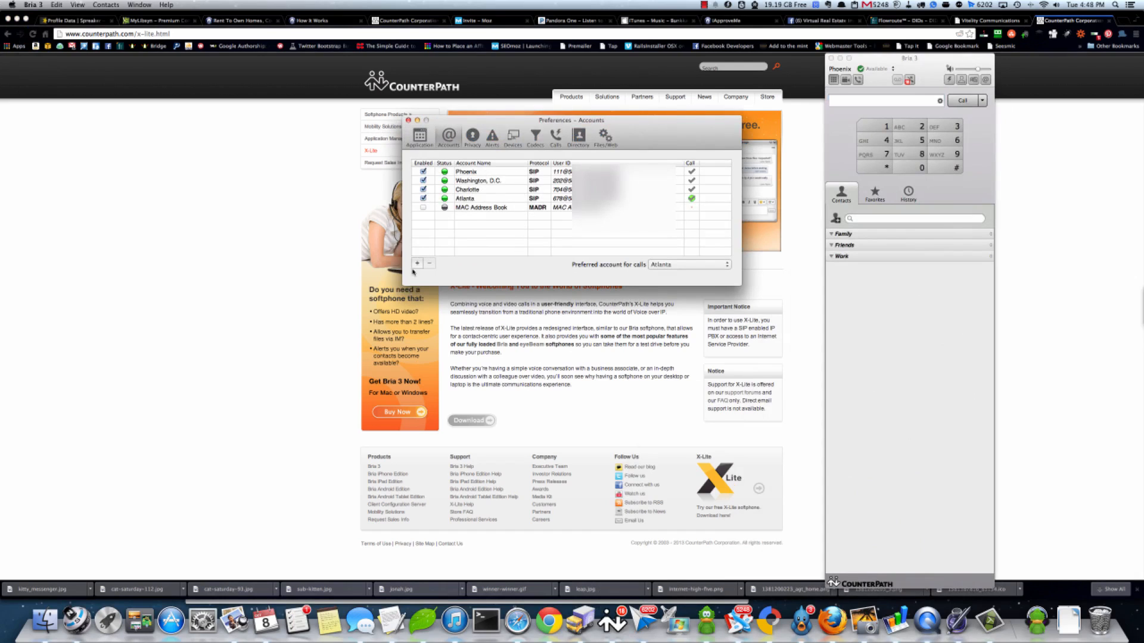
{"action": "left_click", "coordinate": [417, 264]}
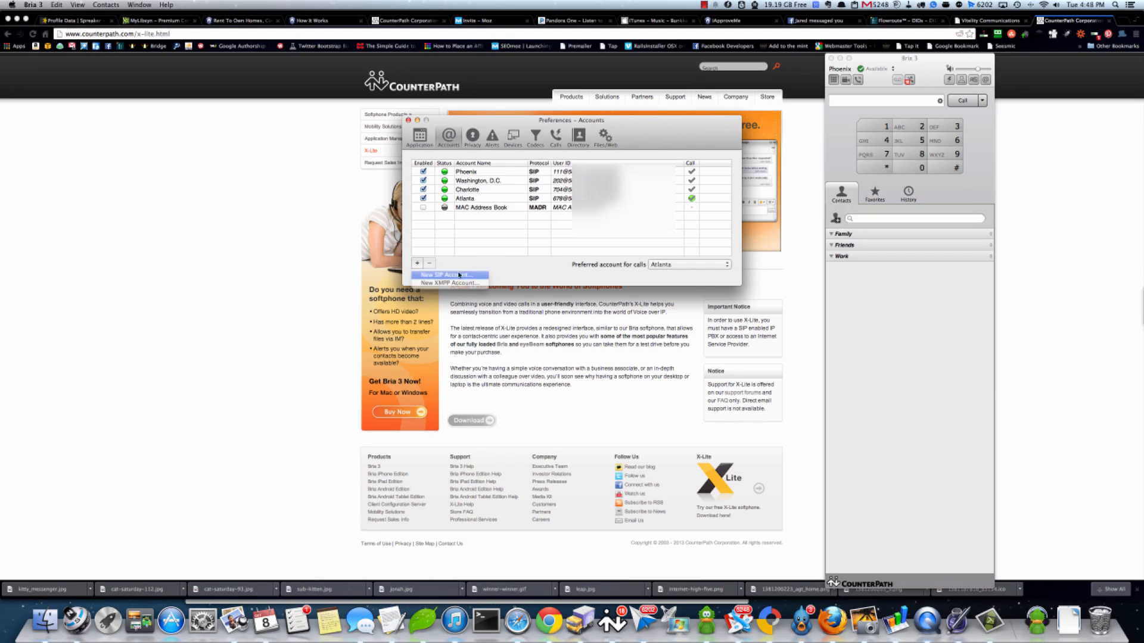
{"action": "left_click", "coordinate": [446, 274]}
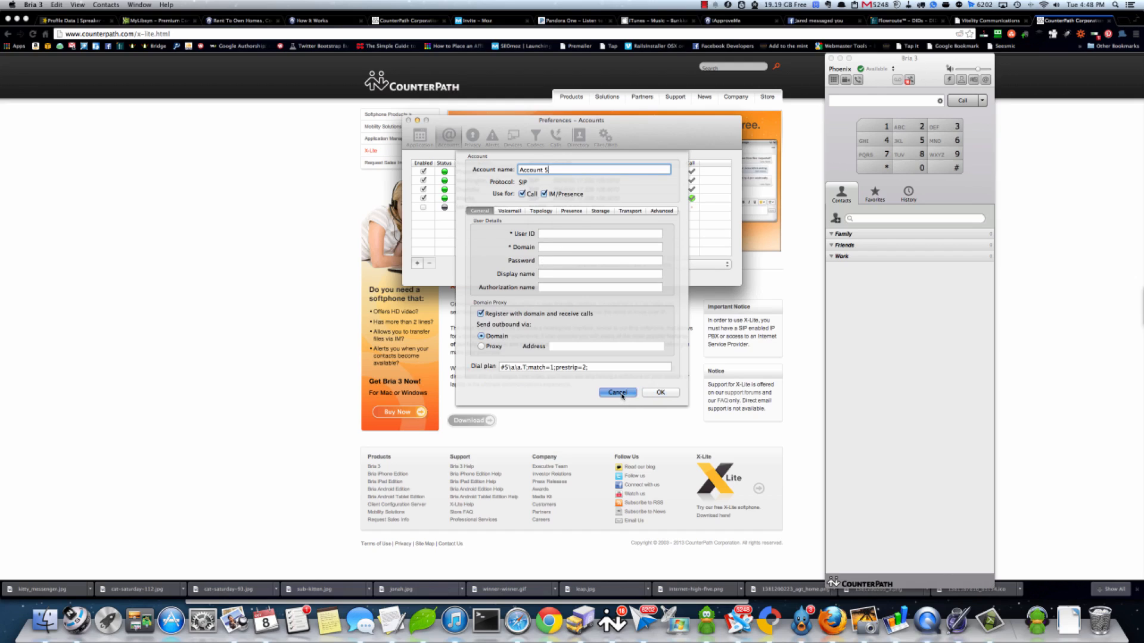
{"action": "left_click", "coordinate": [616, 392]}
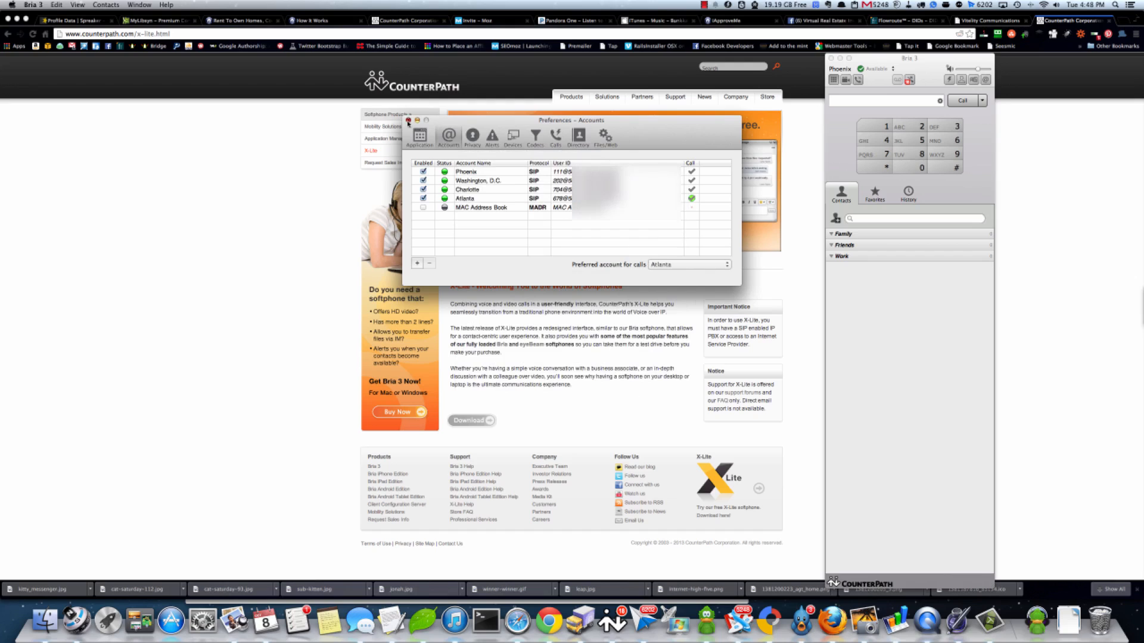